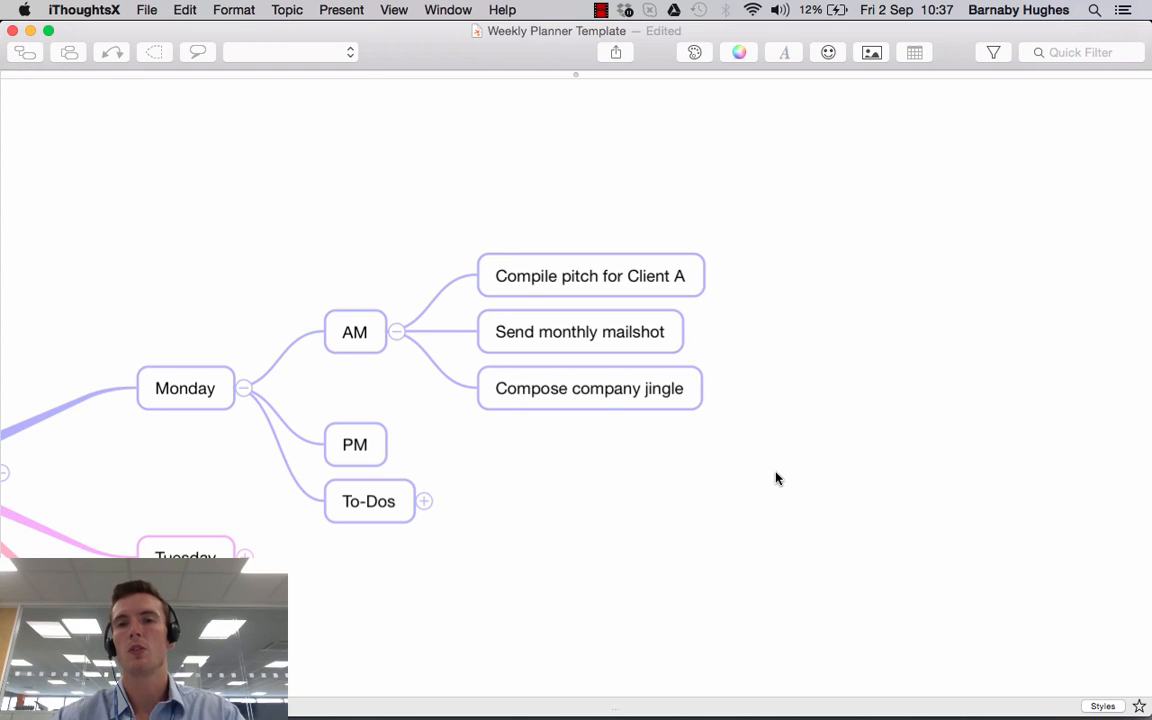
pyautogui.moveTo(641, 276)
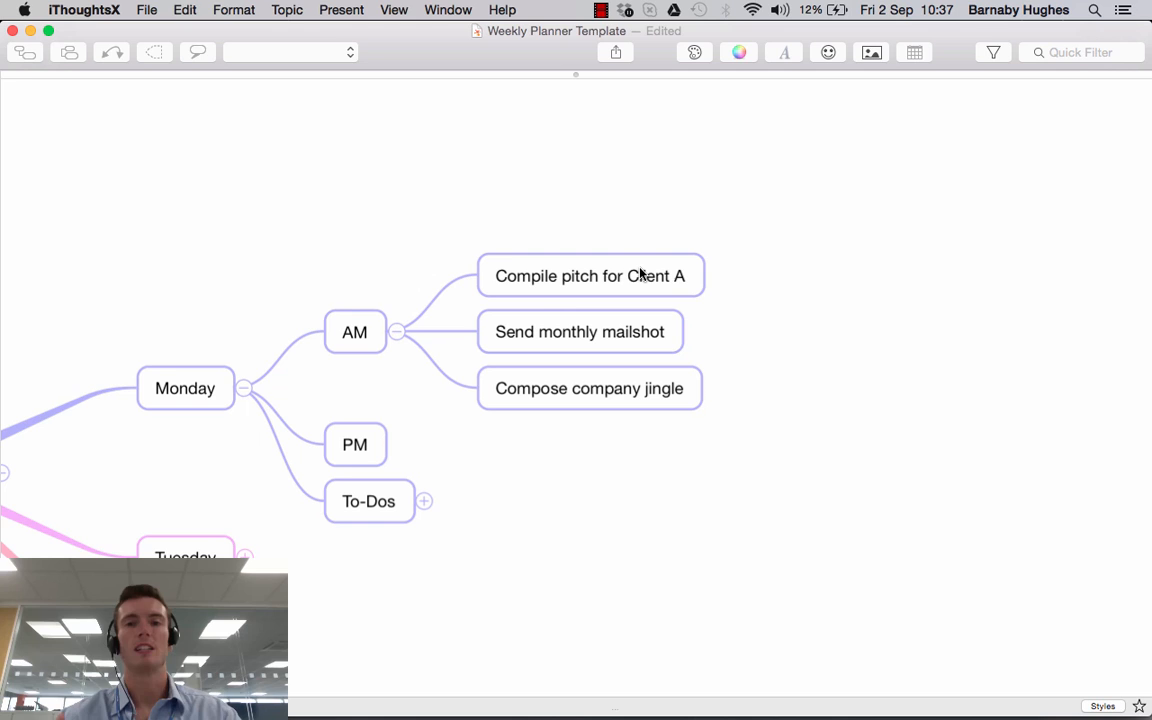
pyautogui.moveTo(488, 298)
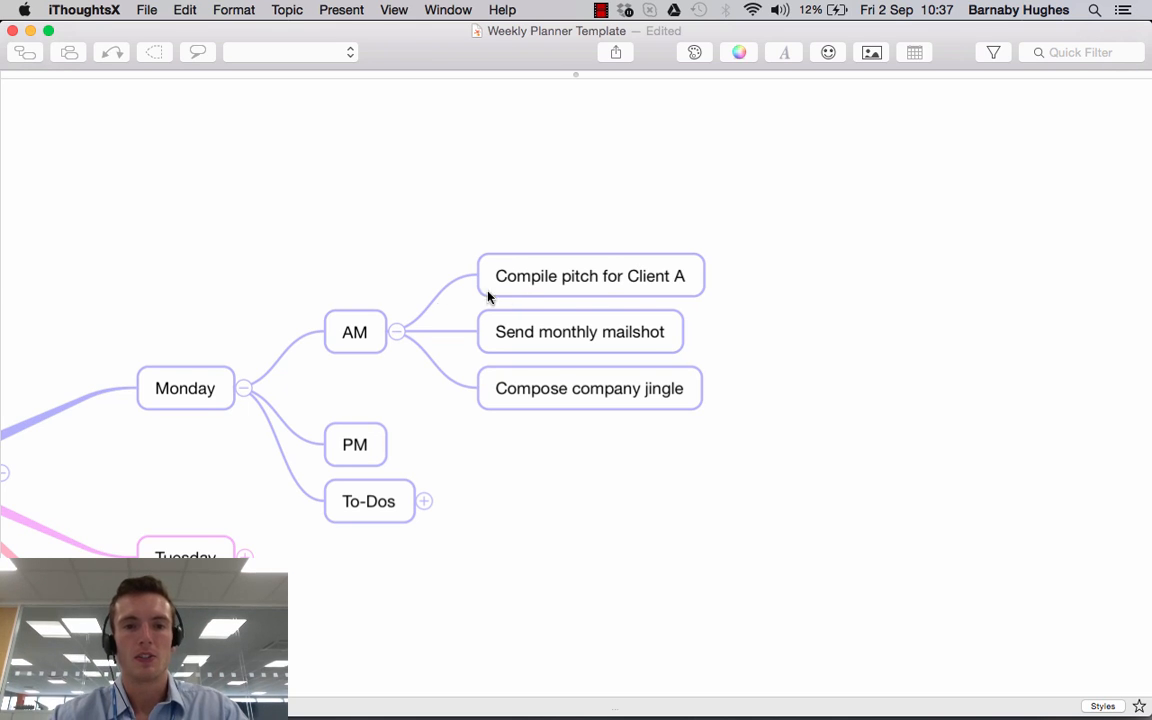
pyautogui.moveTo(375, 340)
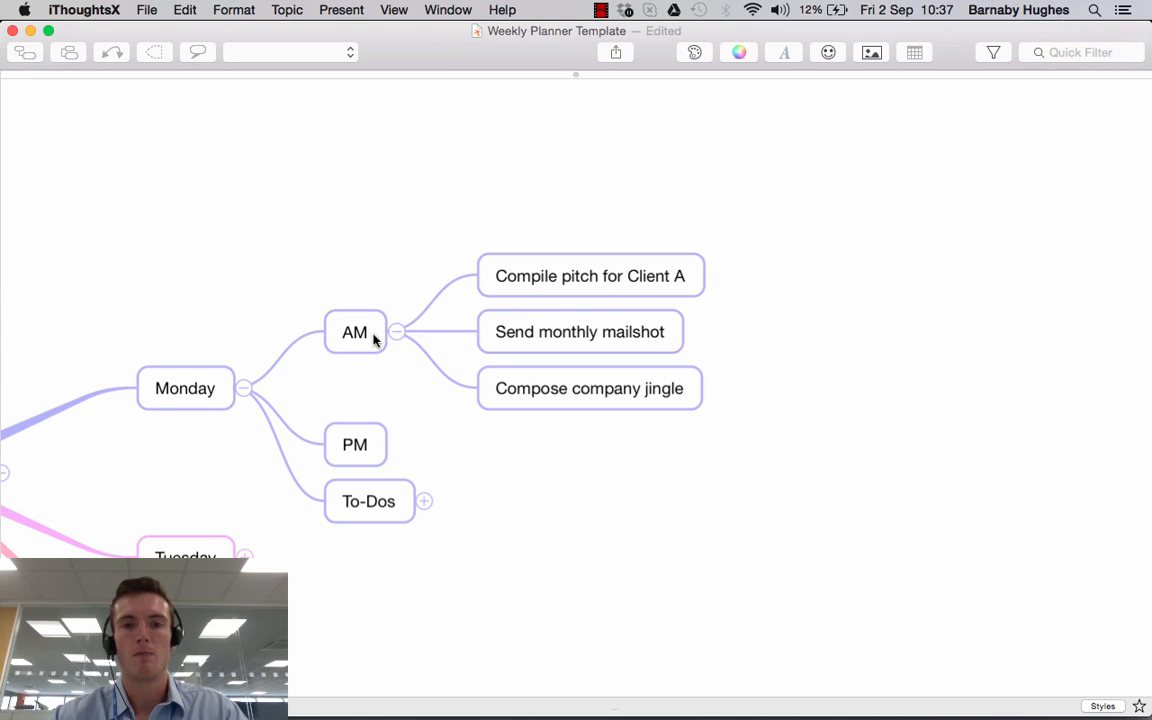
pyautogui.moveTo(488, 333)
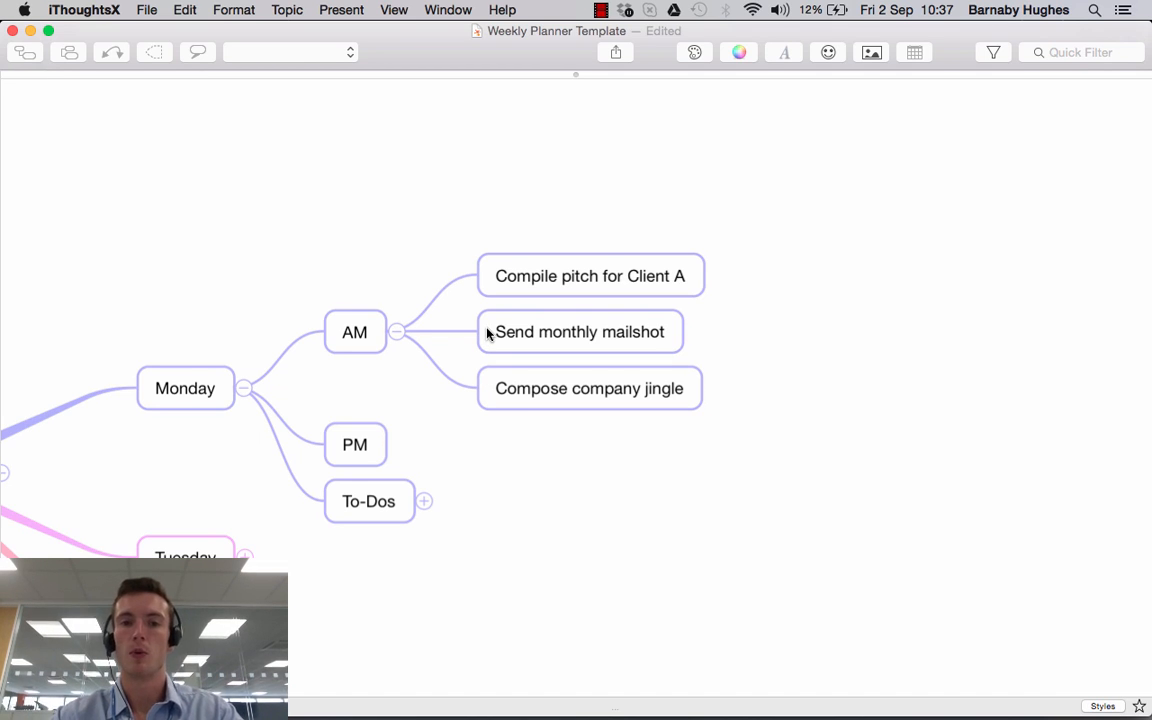
pyautogui.moveTo(605, 285)
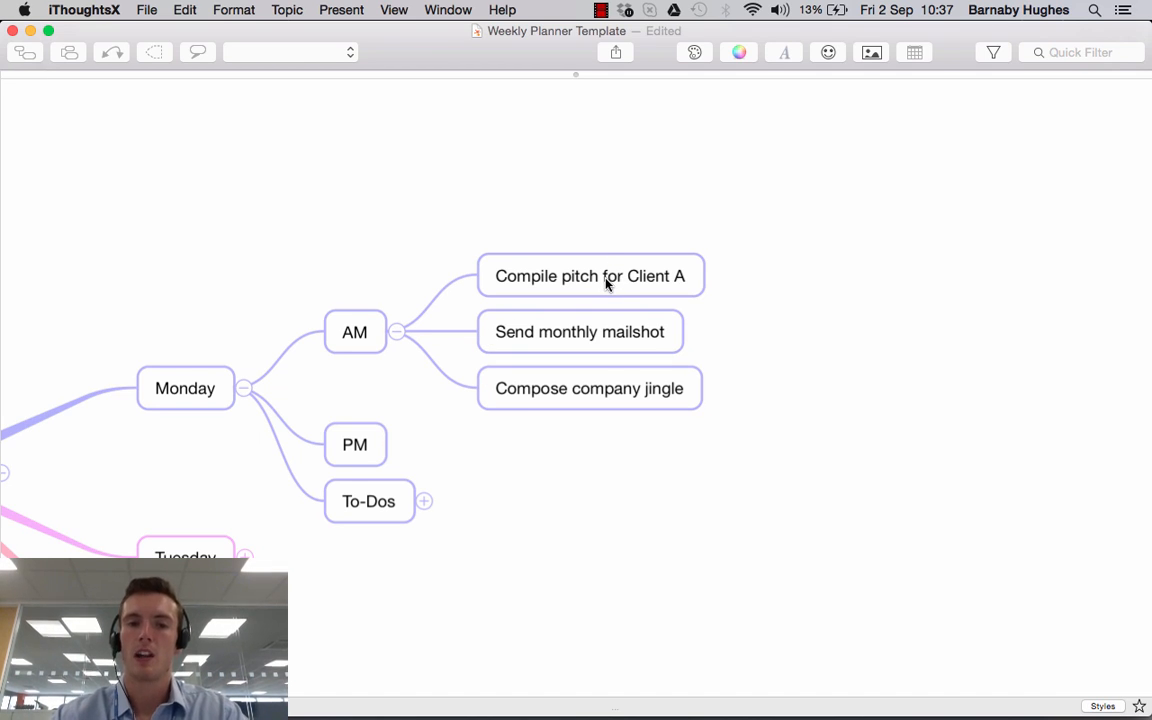
pyautogui.moveTo(615, 337)
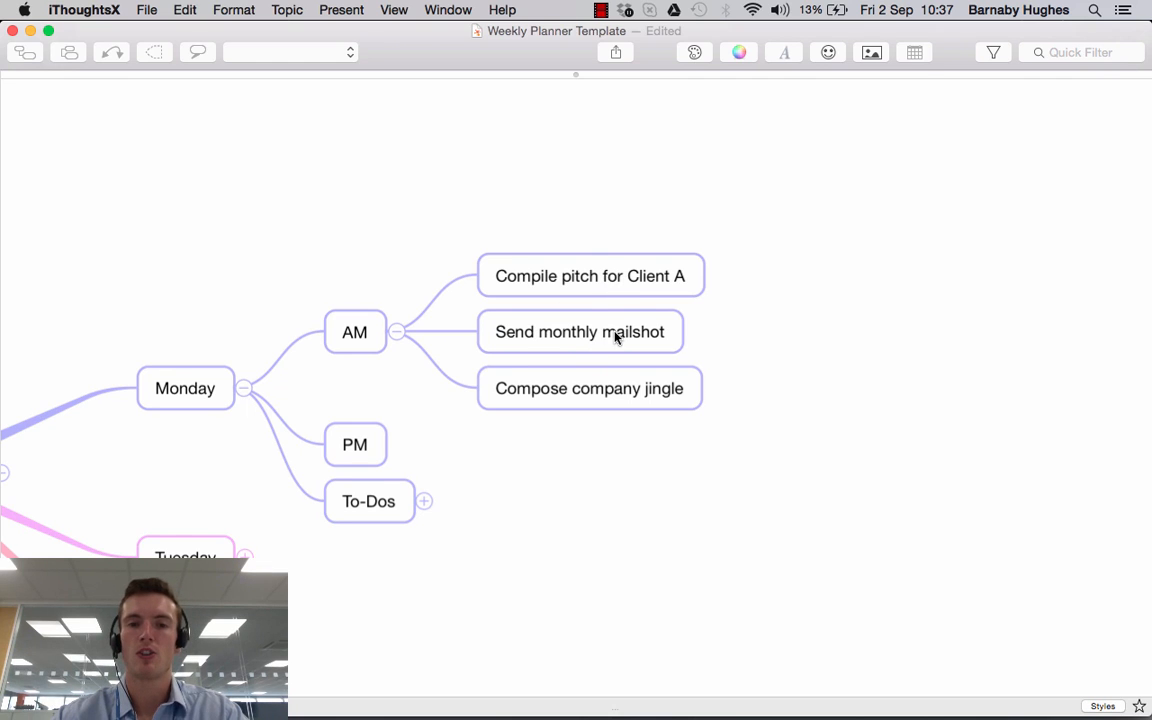
pyautogui.moveTo(520, 390)
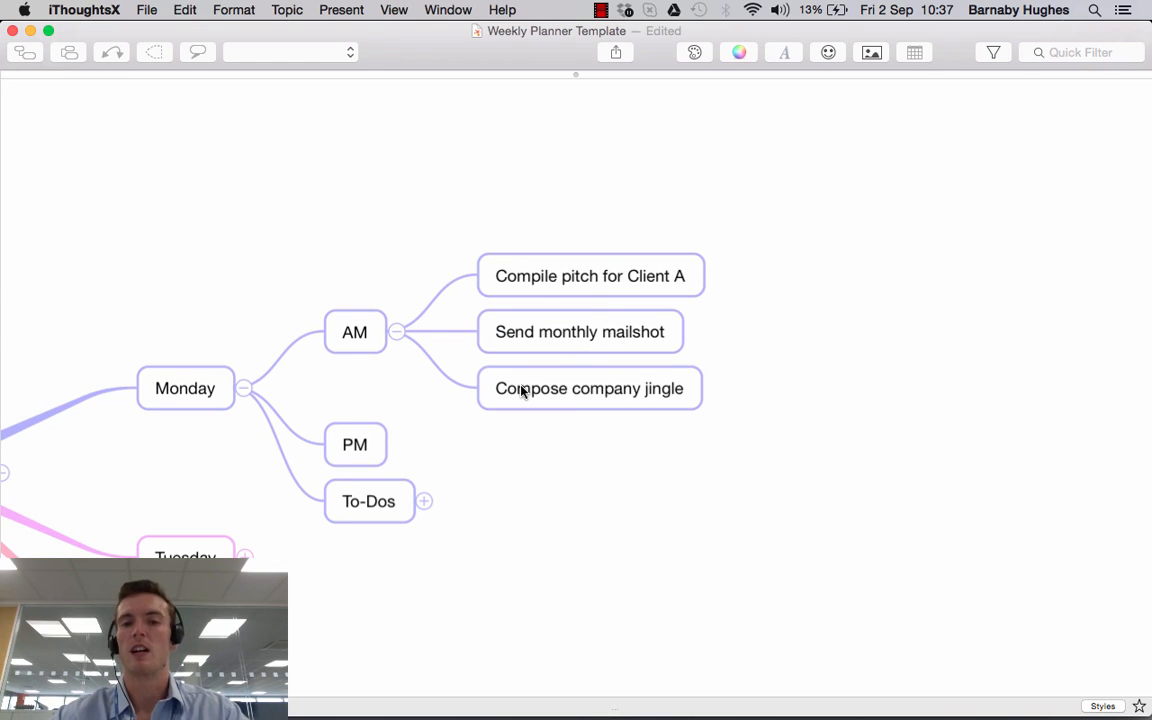
pyautogui.moveTo(610, 300)
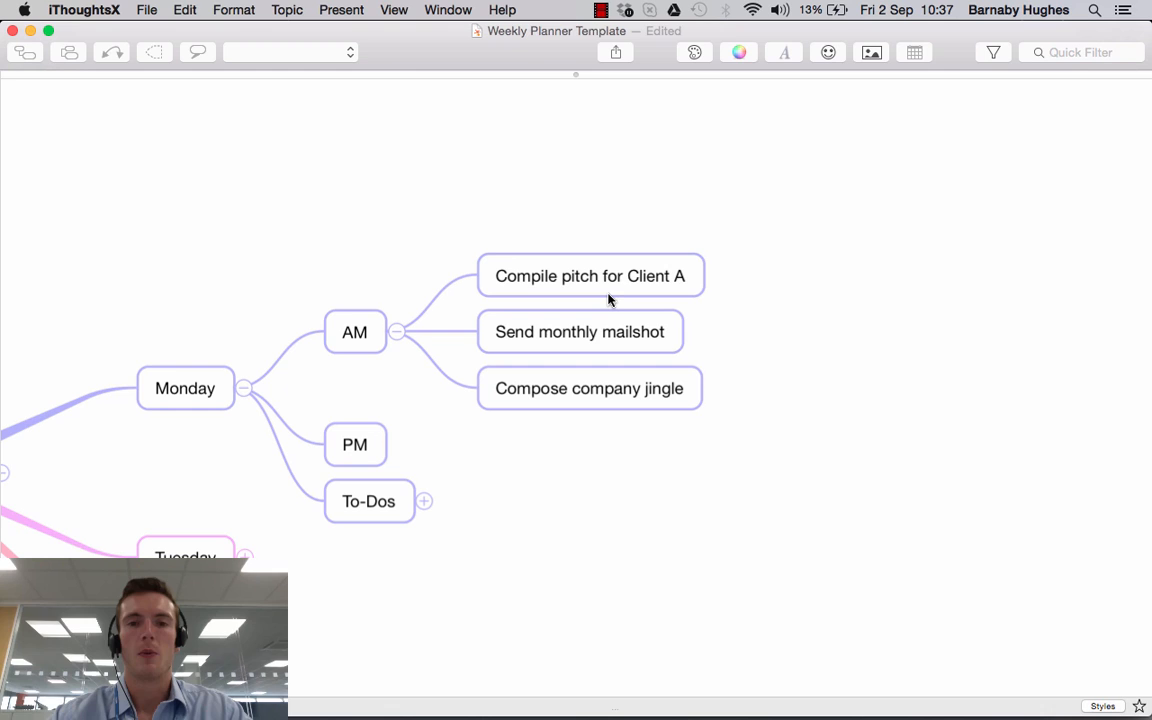
pyautogui.moveTo(628, 280)
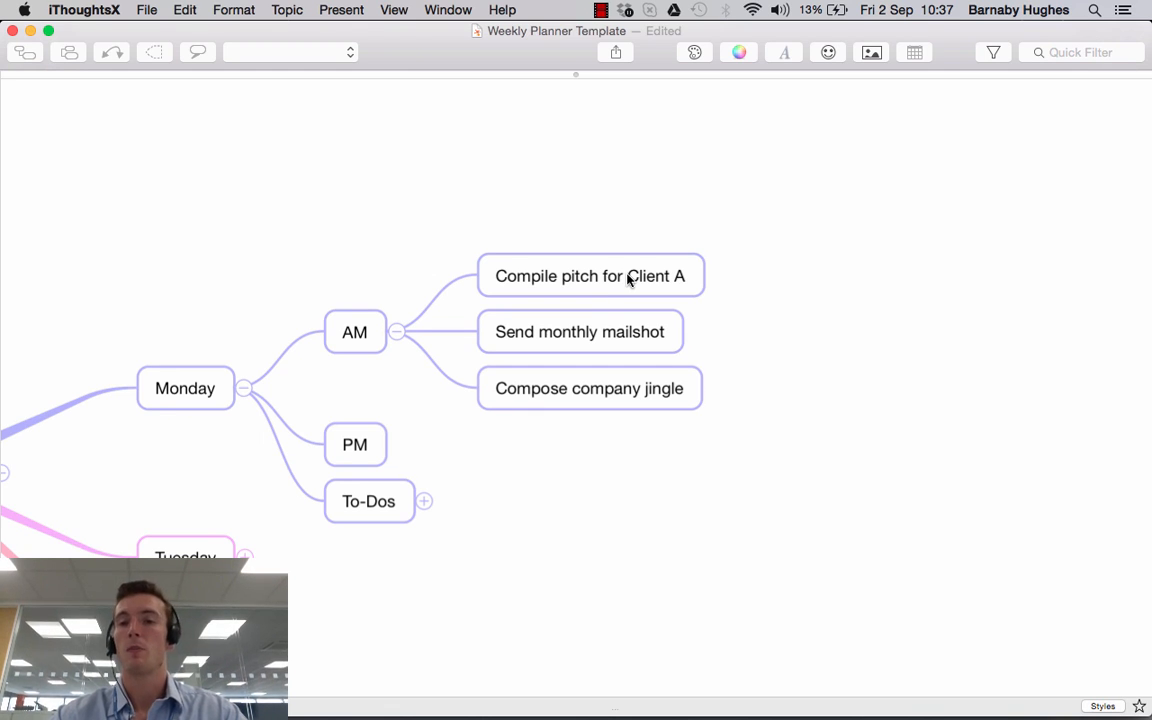
# Step: Select 'Compile pitch for Client A' and show its task details from the context menu
pyautogui.click(590, 276)
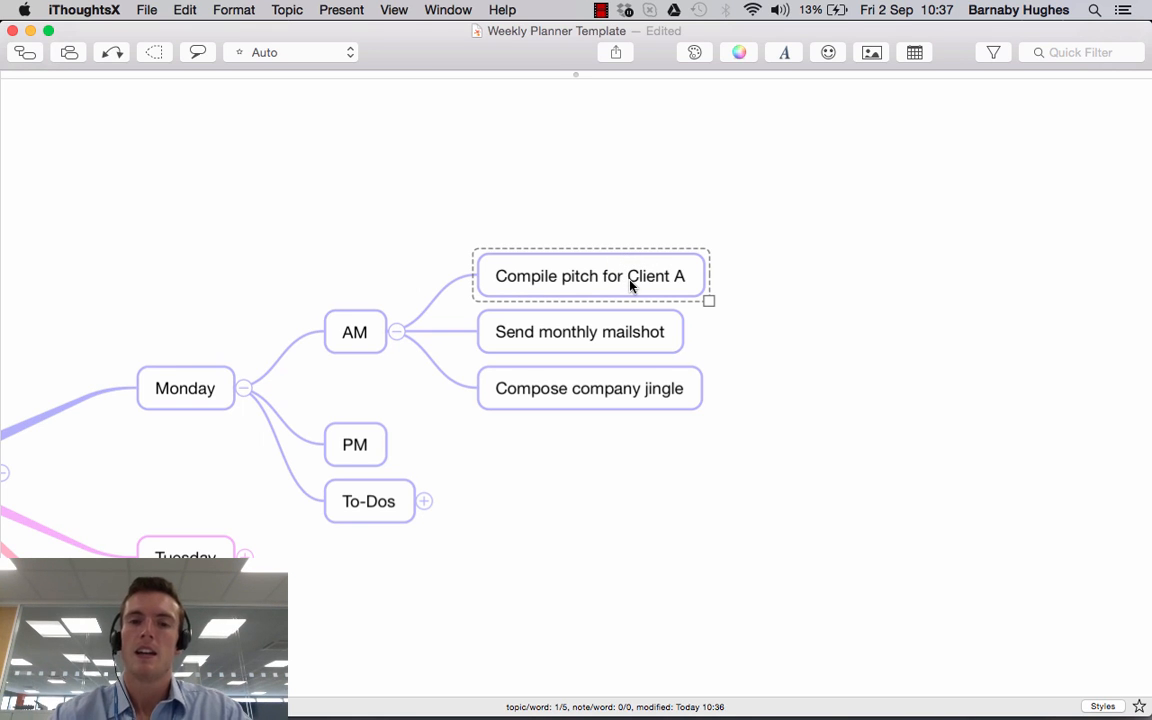
pyautogui.rightClick(590, 276)
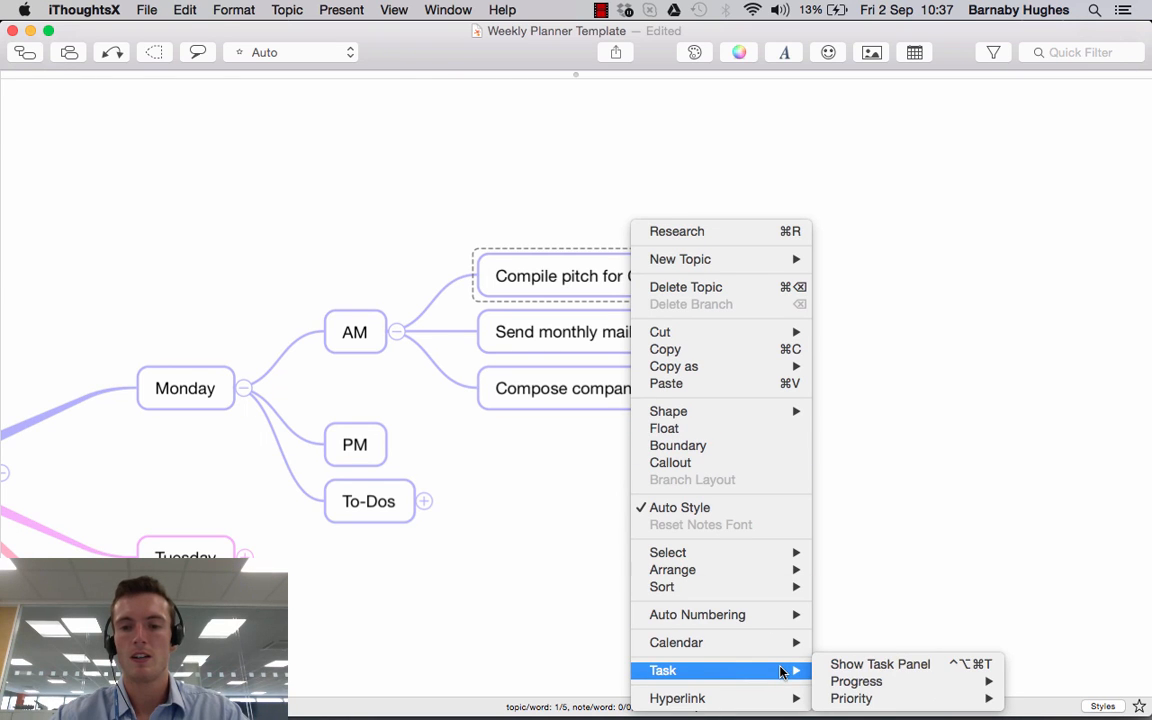
pyautogui.moveTo(880, 664)
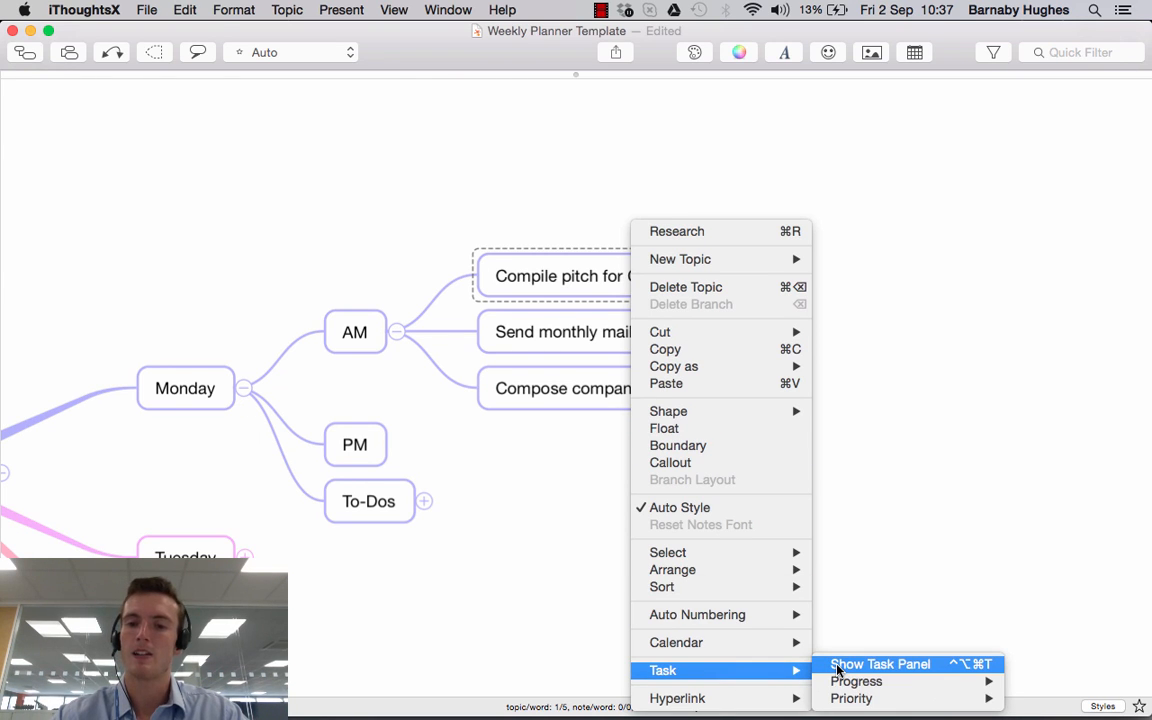
pyautogui.click(879, 663)
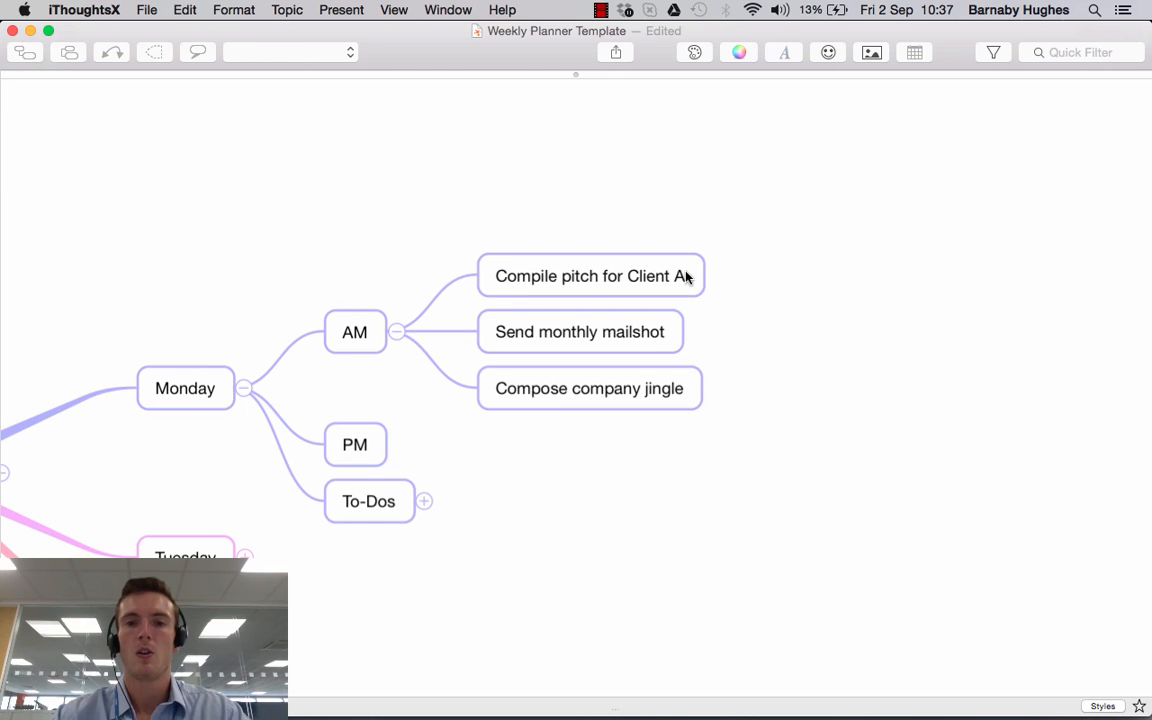
pyautogui.click(590, 275)
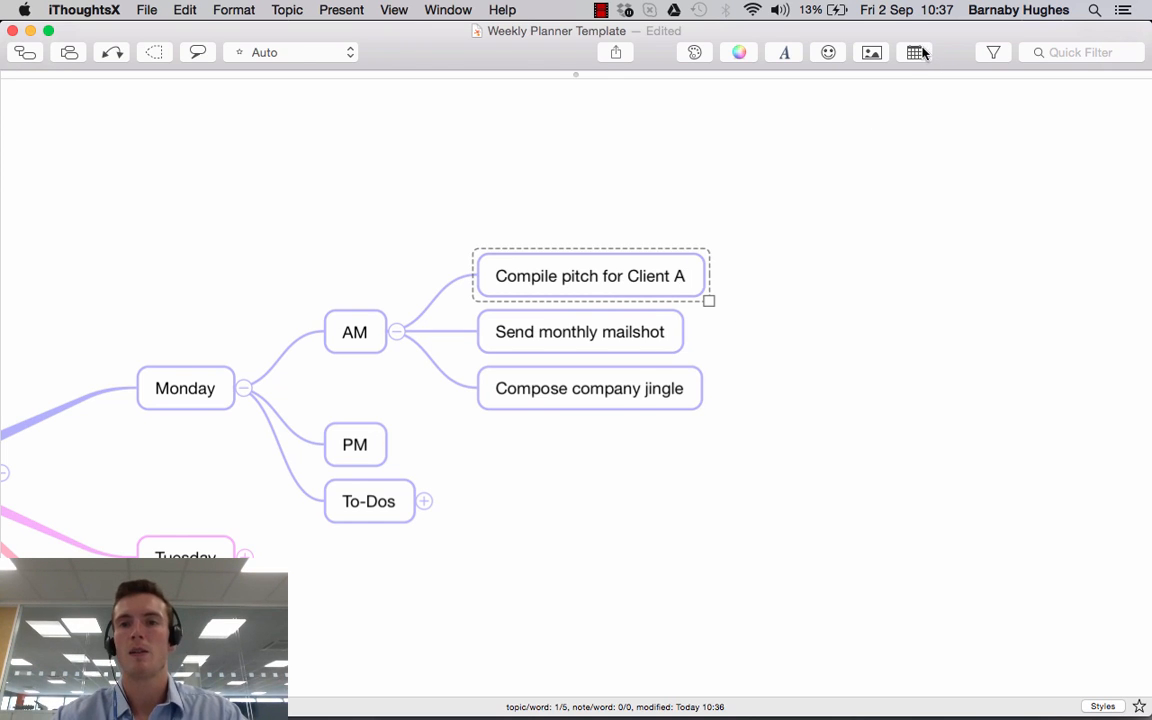
# Step: Enable start and due dates, choosing 3 September as the due date
pyautogui.click(915, 52)
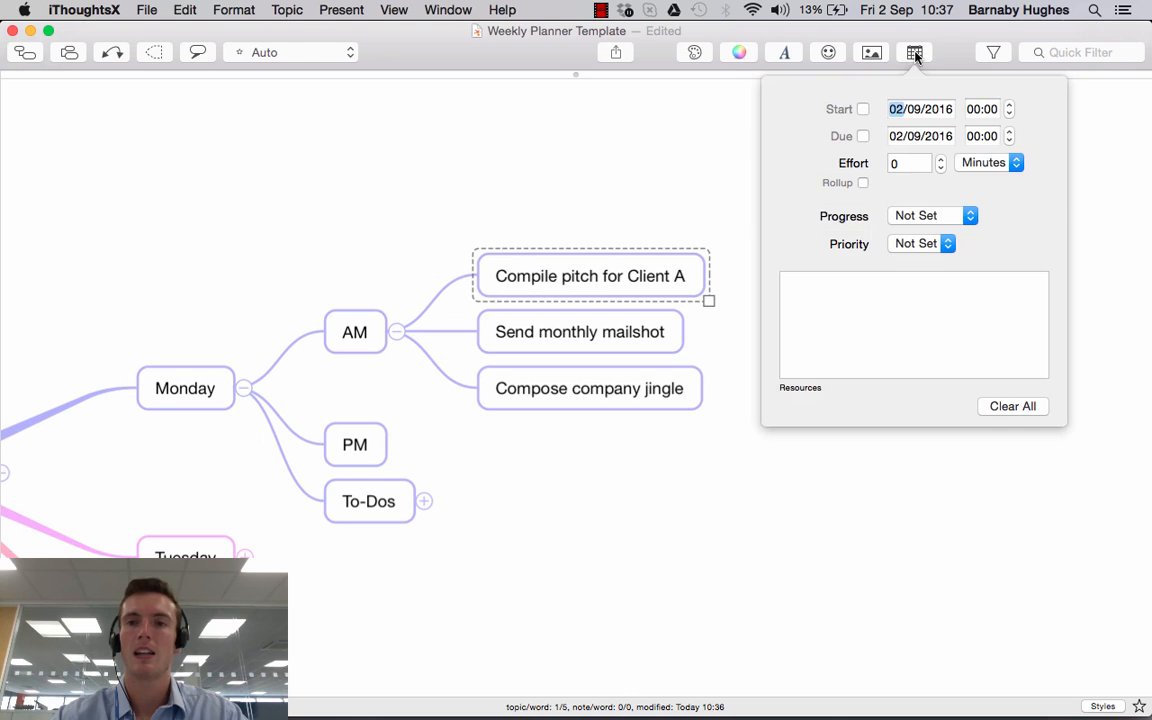
pyautogui.moveTo(878, 256)
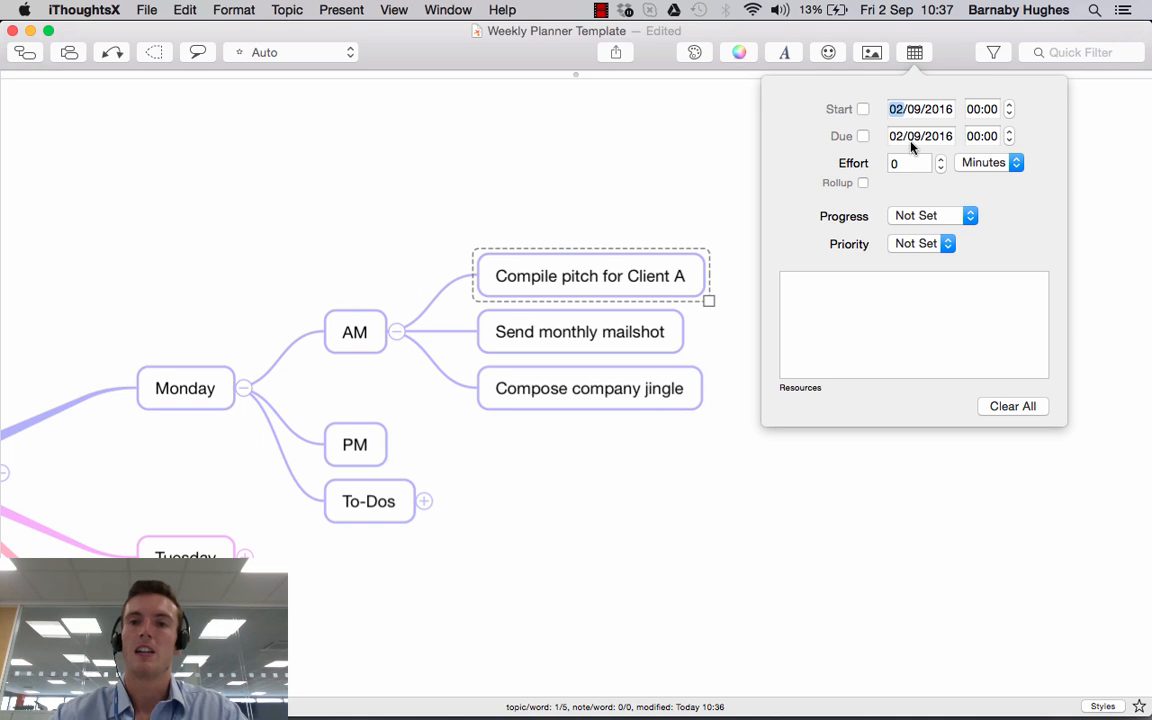
pyautogui.click(862, 109)
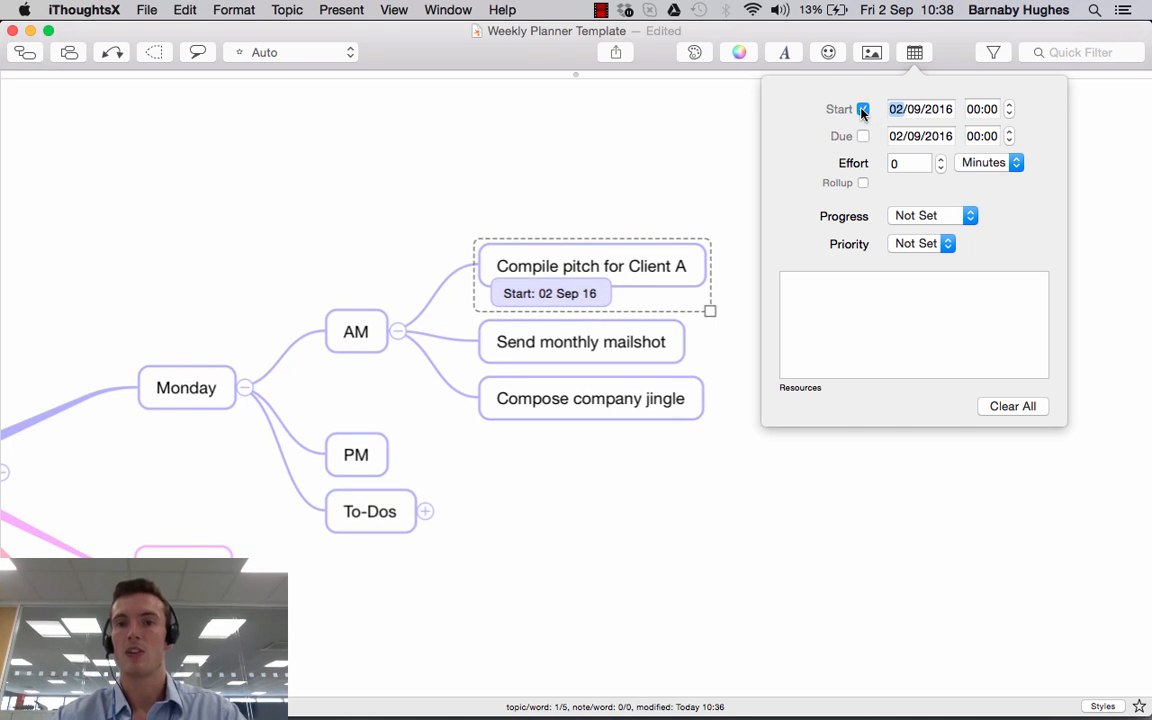
pyautogui.click(862, 136)
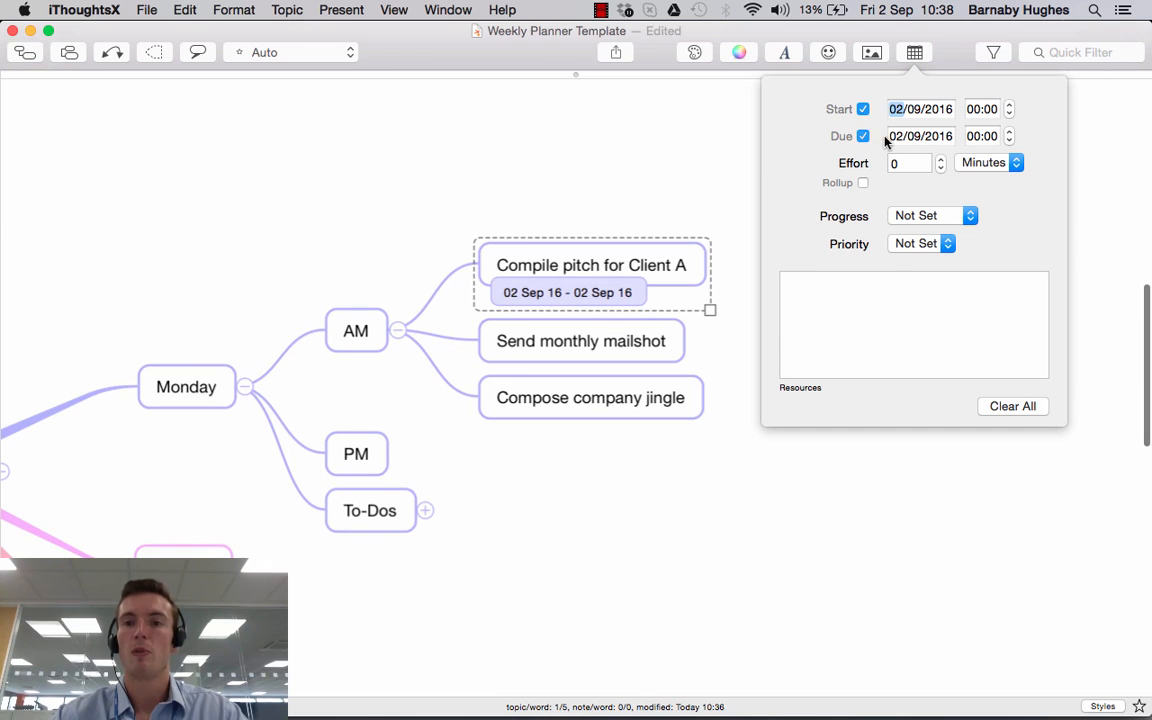
pyautogui.click(920, 136)
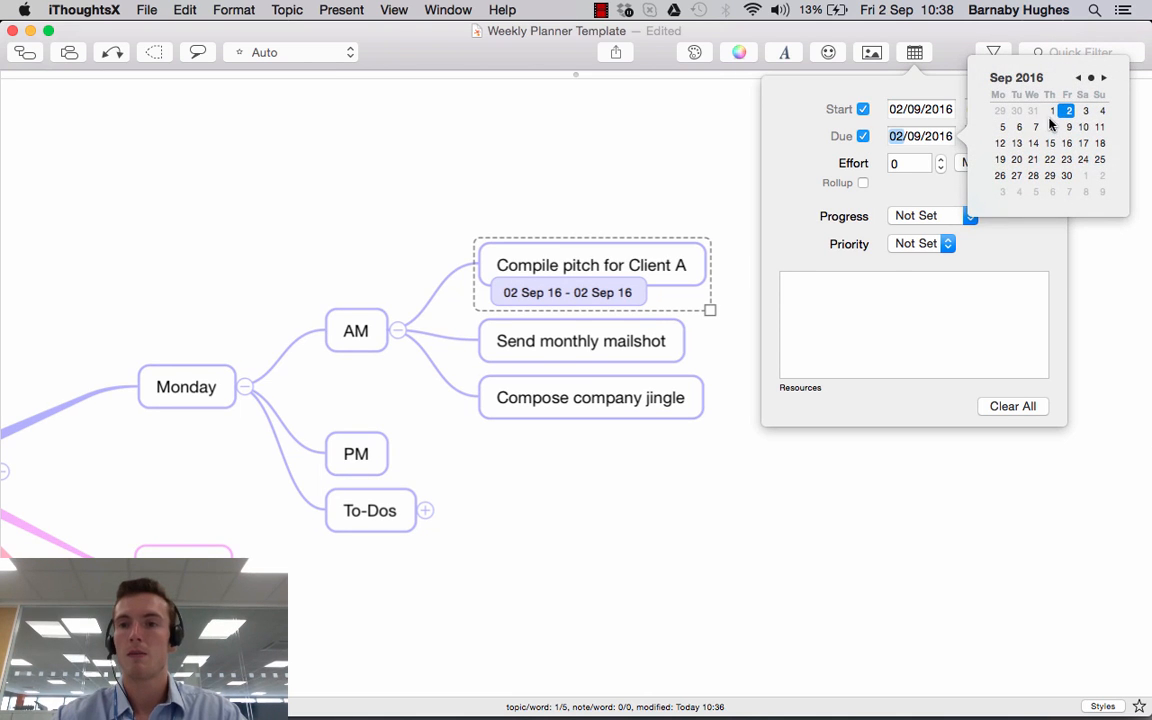
pyautogui.click(1085, 110)
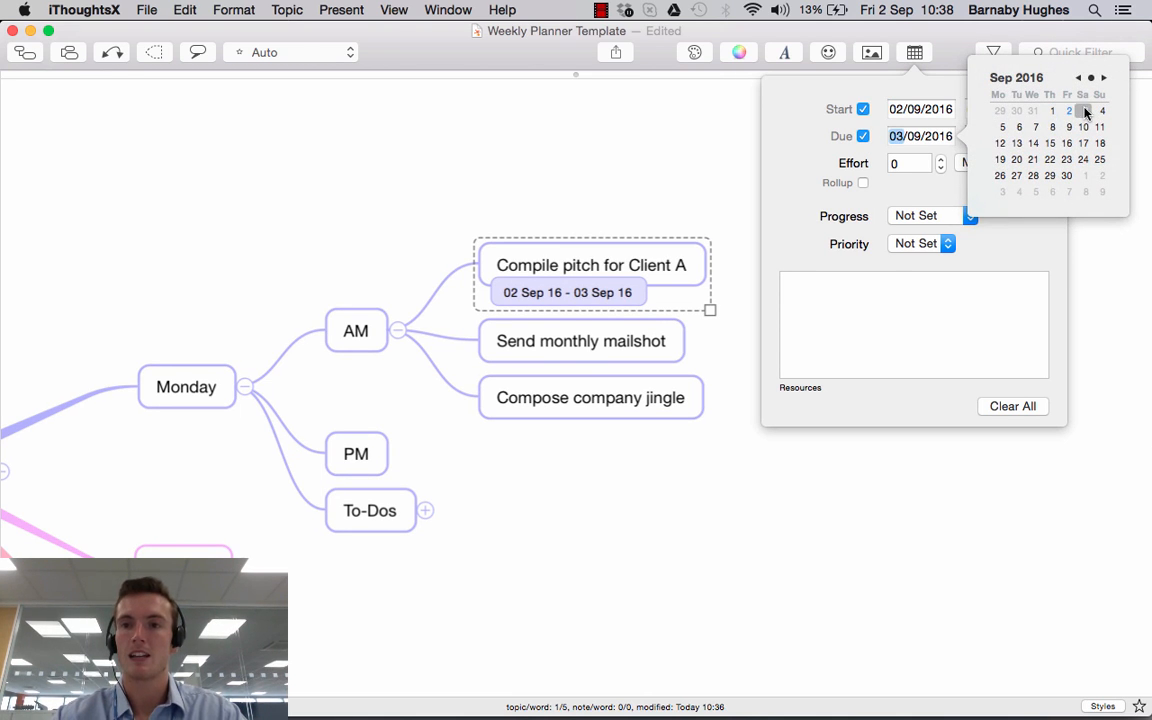
pyautogui.click(1083, 110)
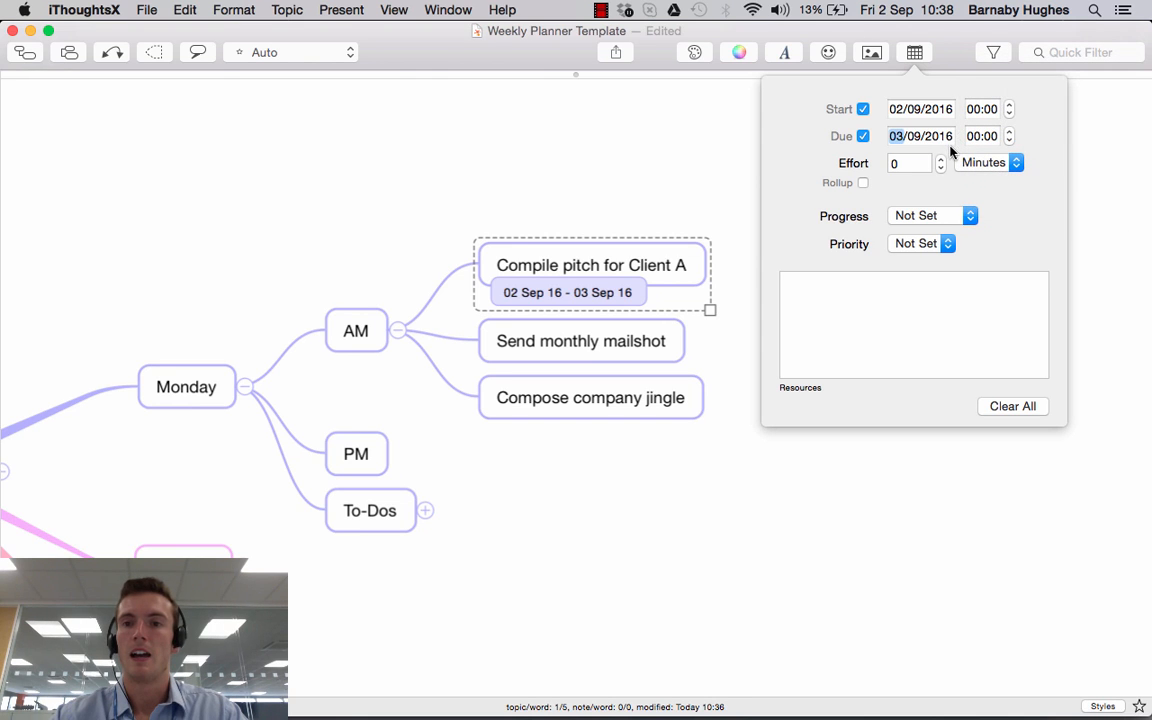
# Step: Enter a 120-minute effort, mark progress Not Started, and set priority 1
pyautogui.click(909, 162)
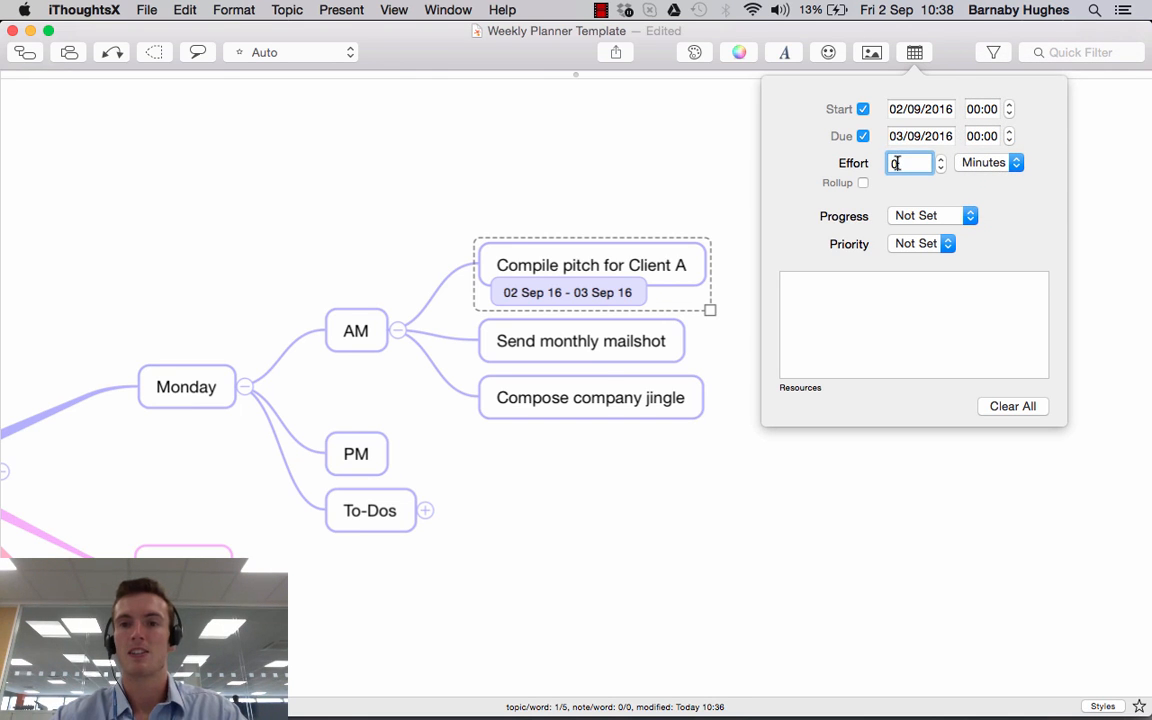
pyautogui.write('123')
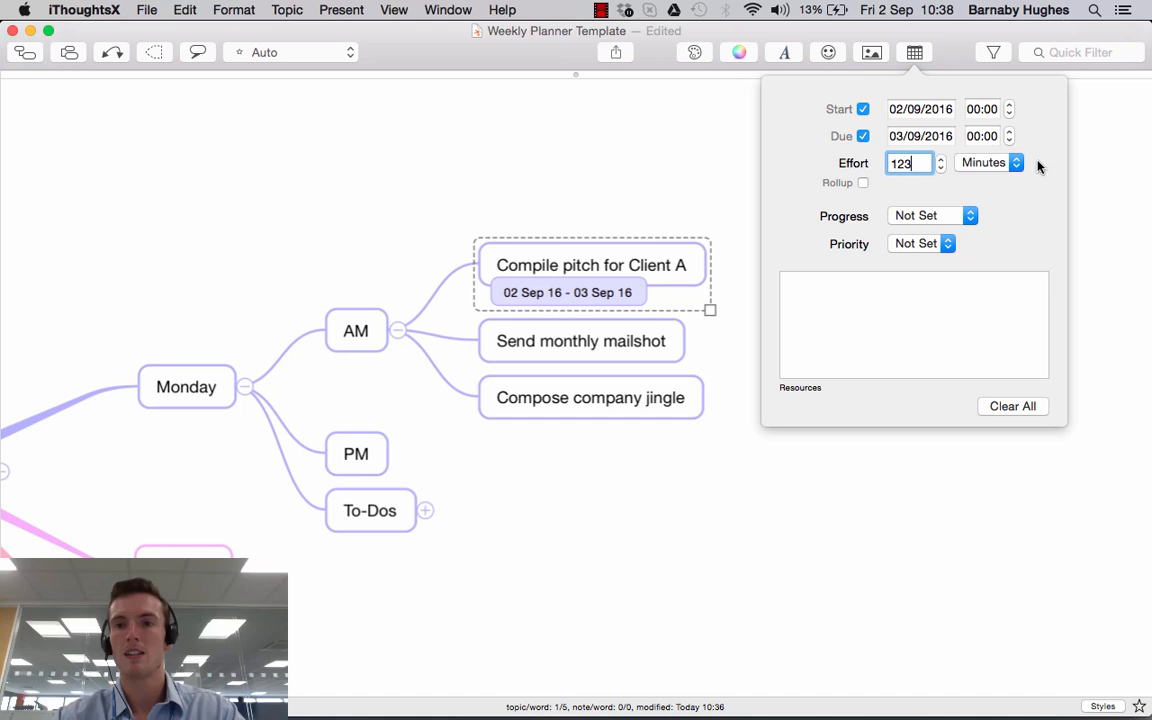
pyautogui.click(1018, 167)
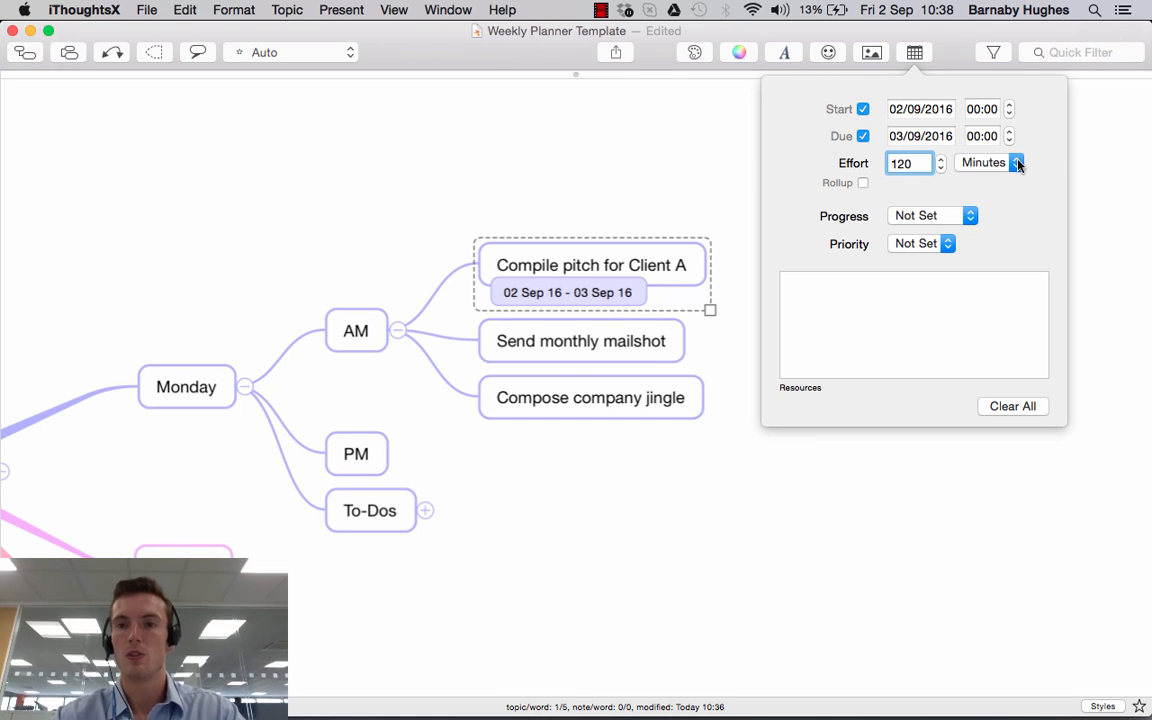
pyautogui.click(983, 162)
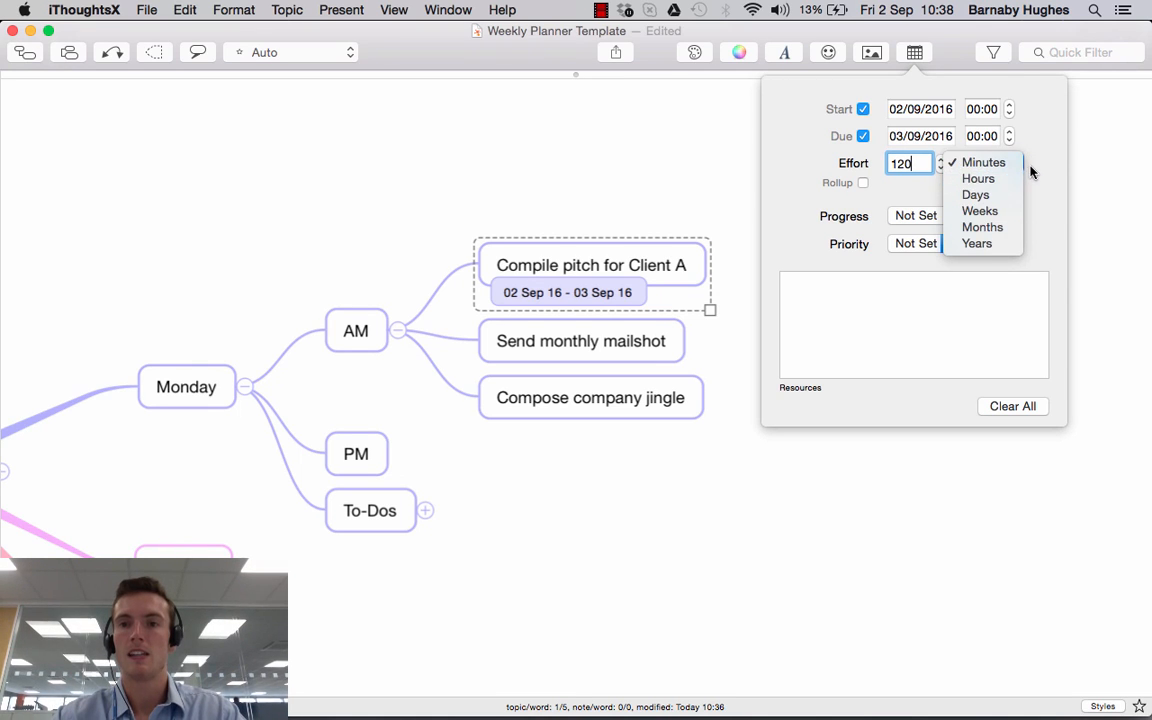
pyautogui.click(984, 162)
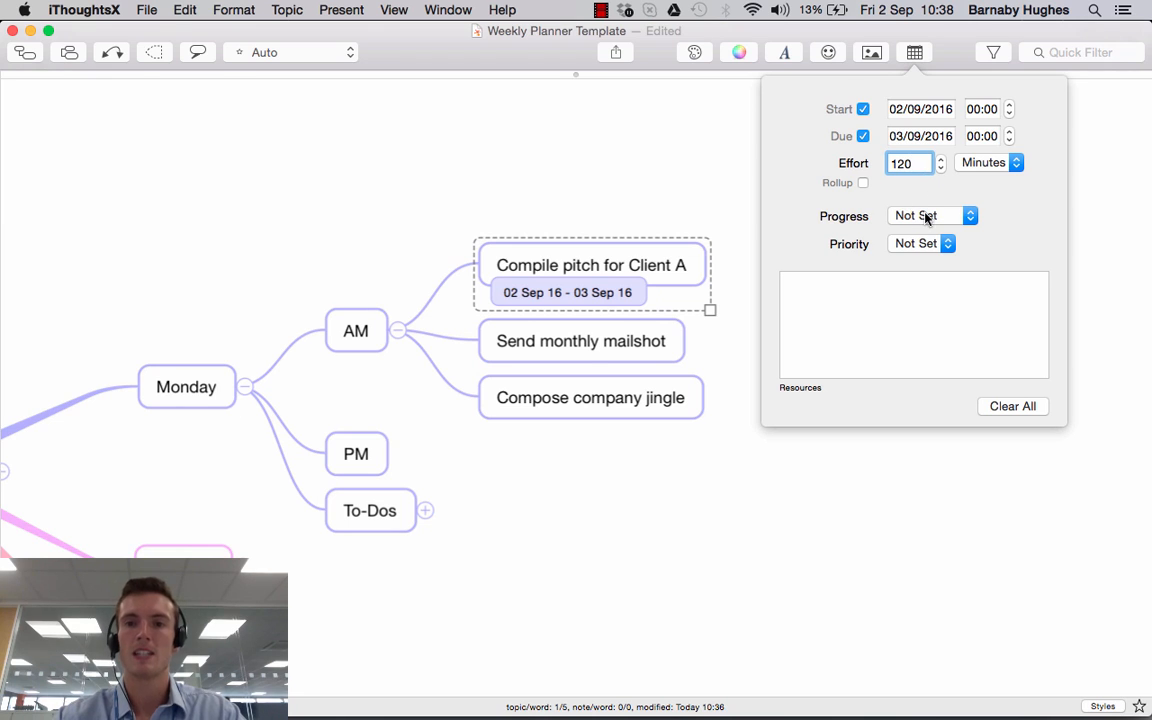
pyautogui.click(930, 215)
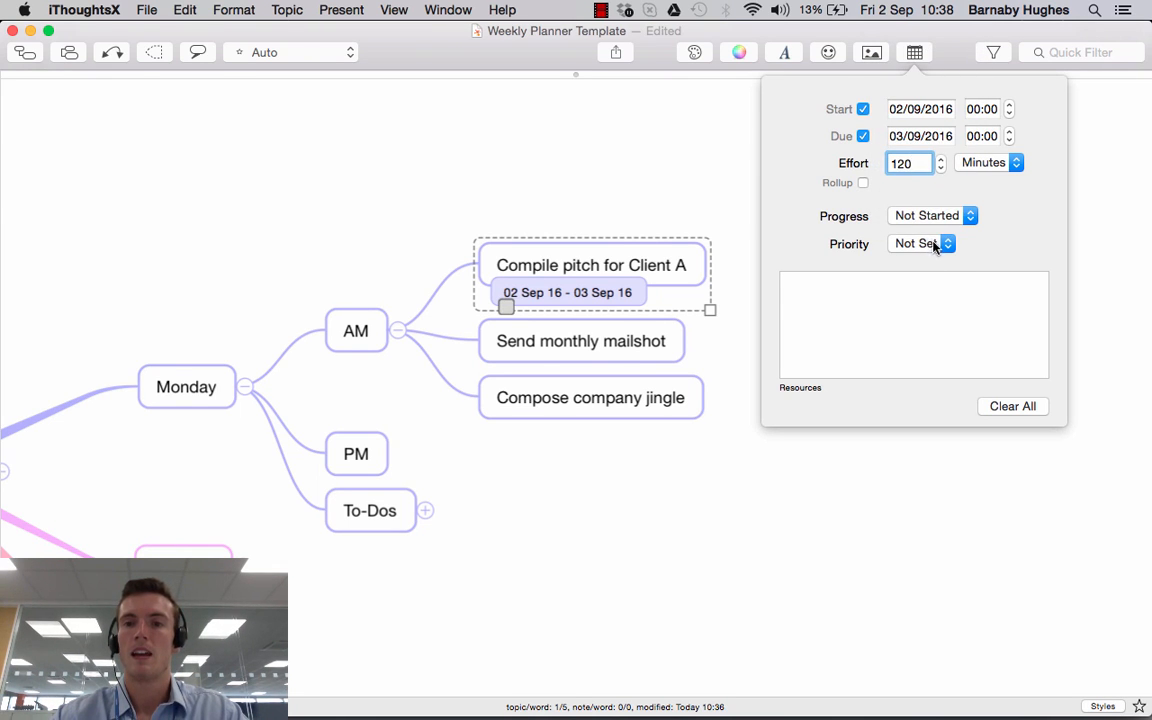
pyautogui.click(920, 243)
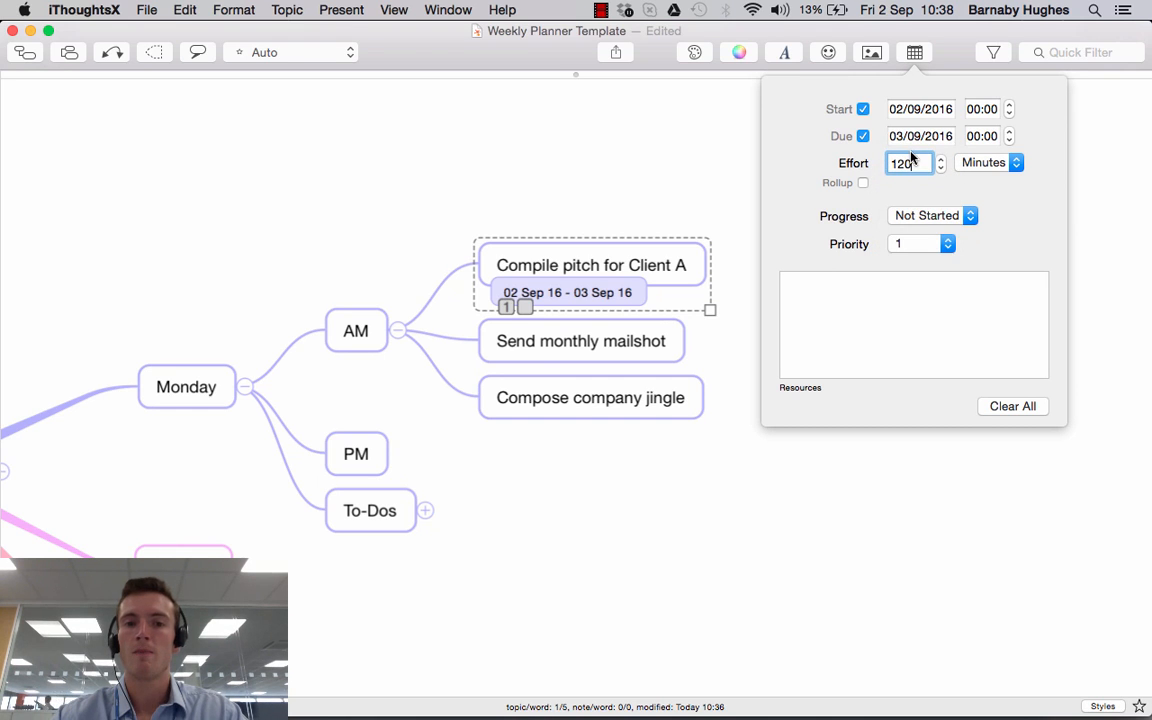
pyautogui.moveTo(570, 303)
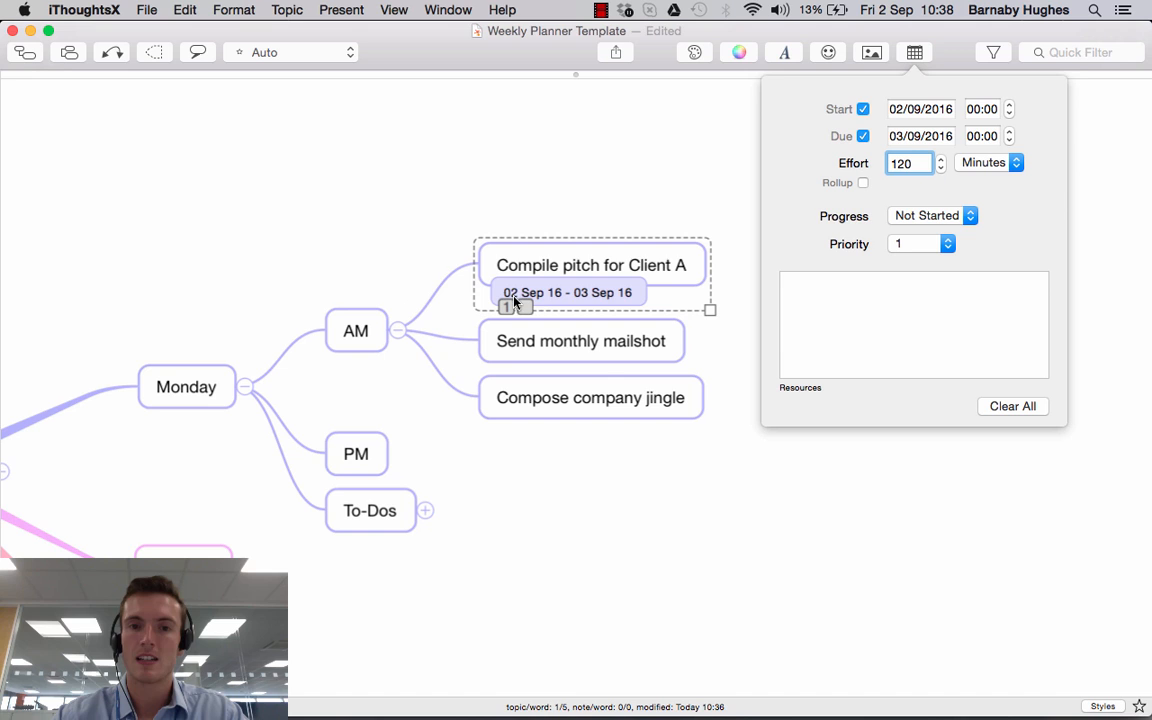
pyautogui.moveTo(617, 303)
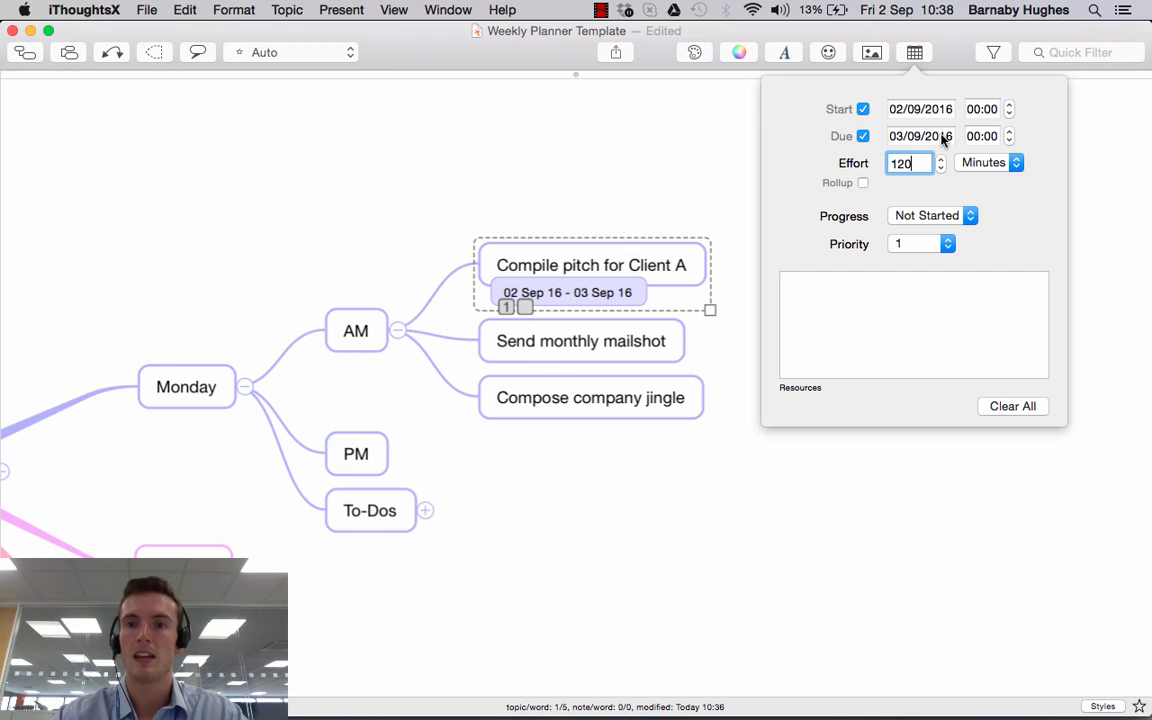
pyautogui.moveTo(920, 188)
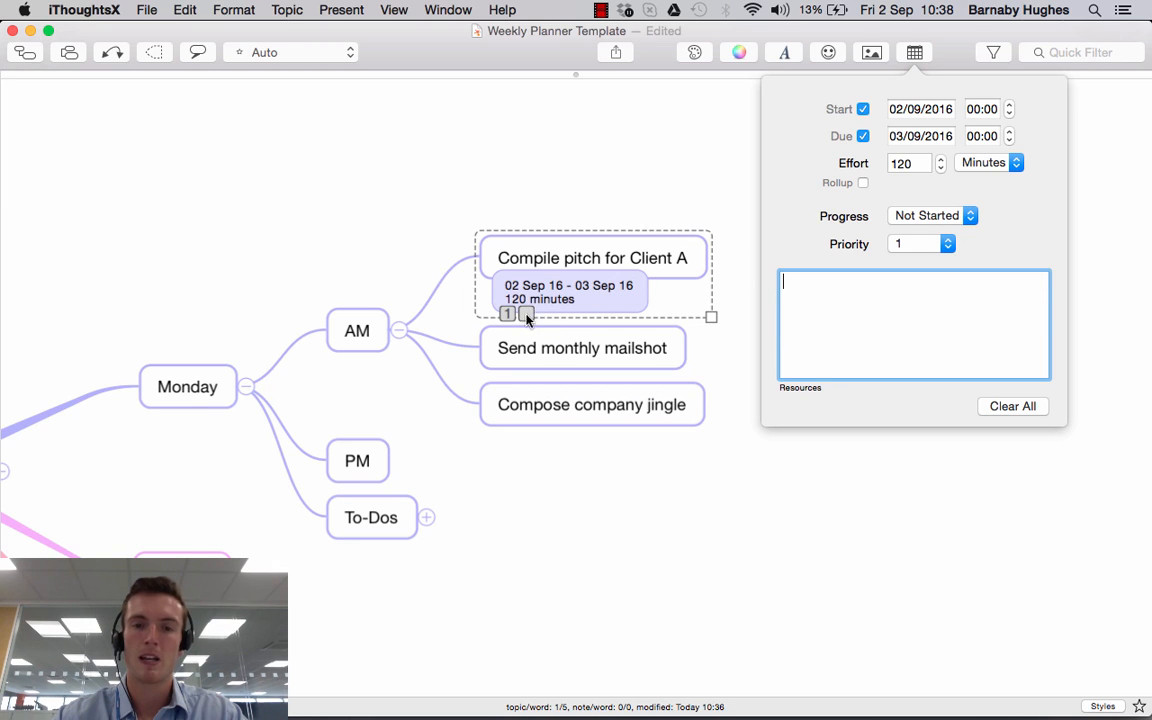
# Step: Set progress to 25% and add Barney as a resource
pyautogui.click(932, 215)
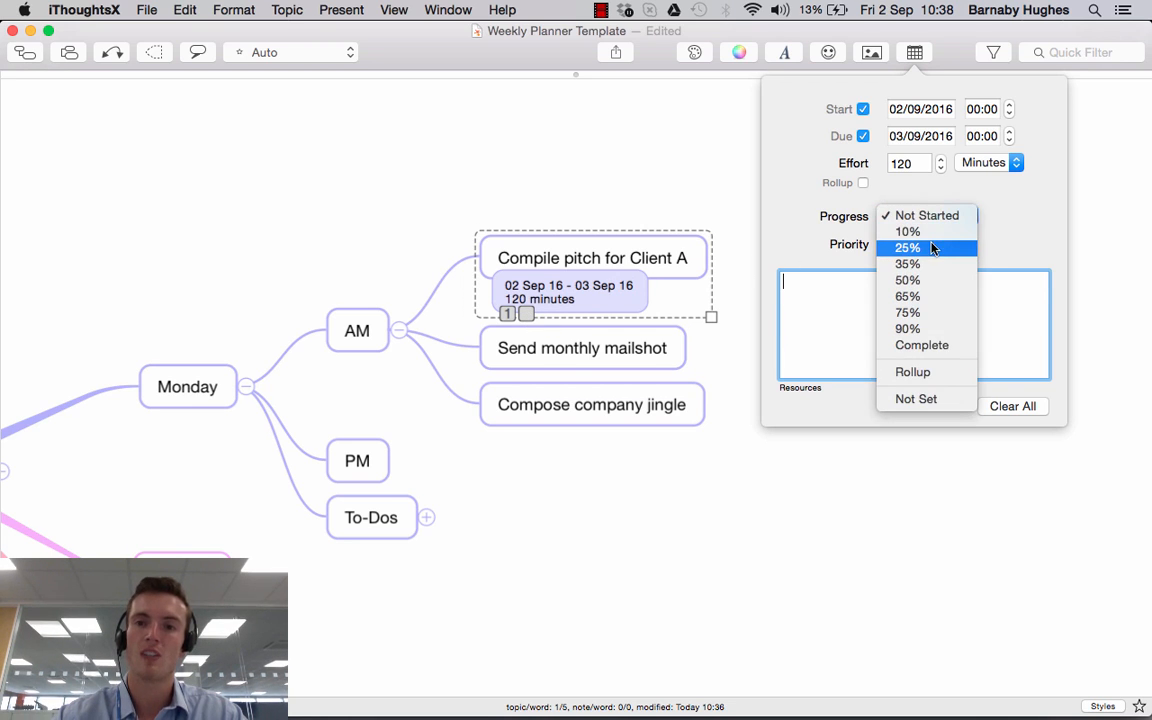
pyautogui.click(906, 247)
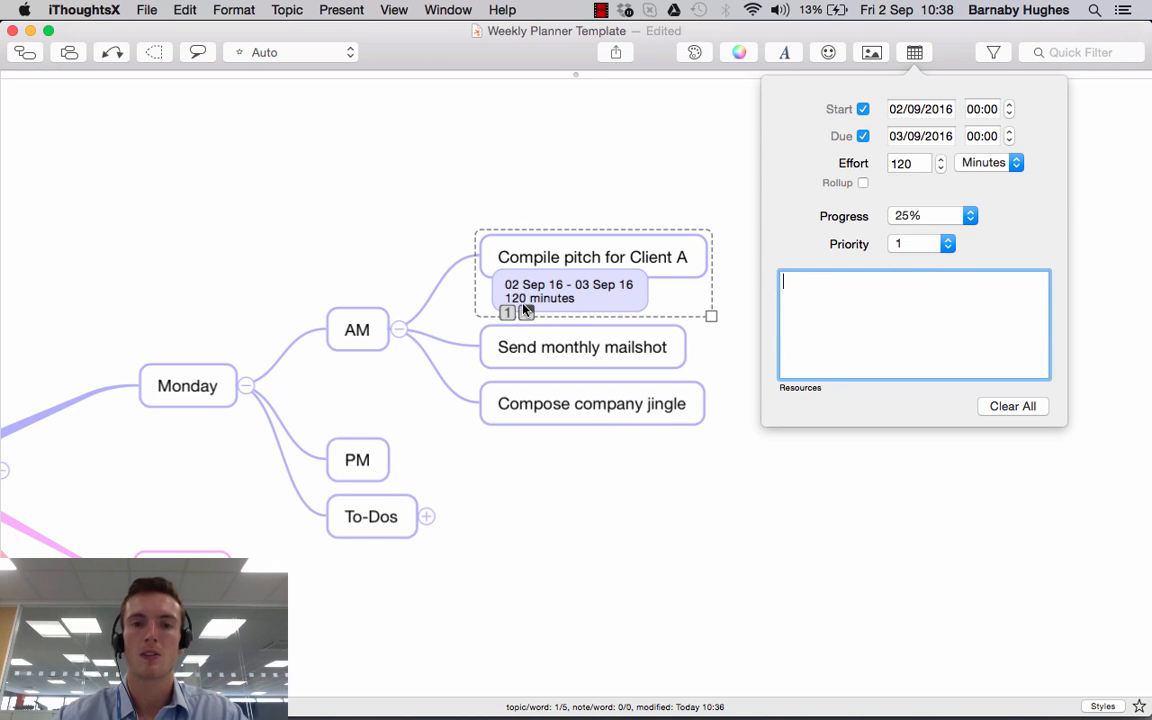
pyautogui.moveTo(508, 312)
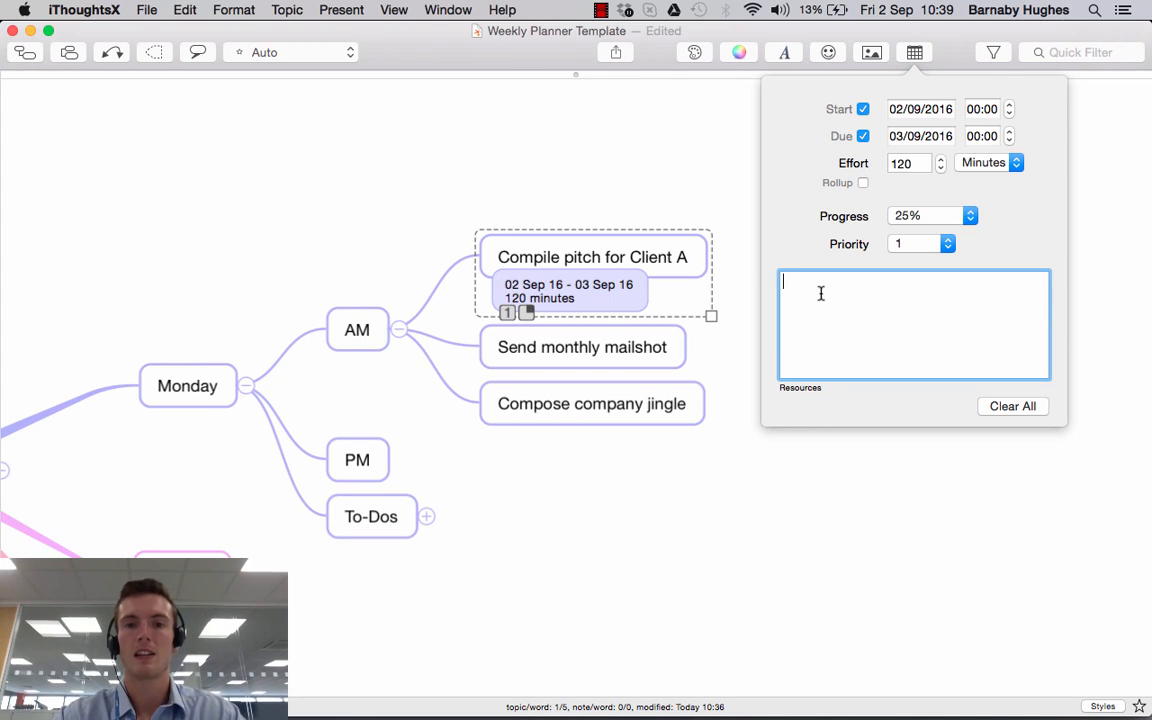
pyautogui.write('Barney Ruth')
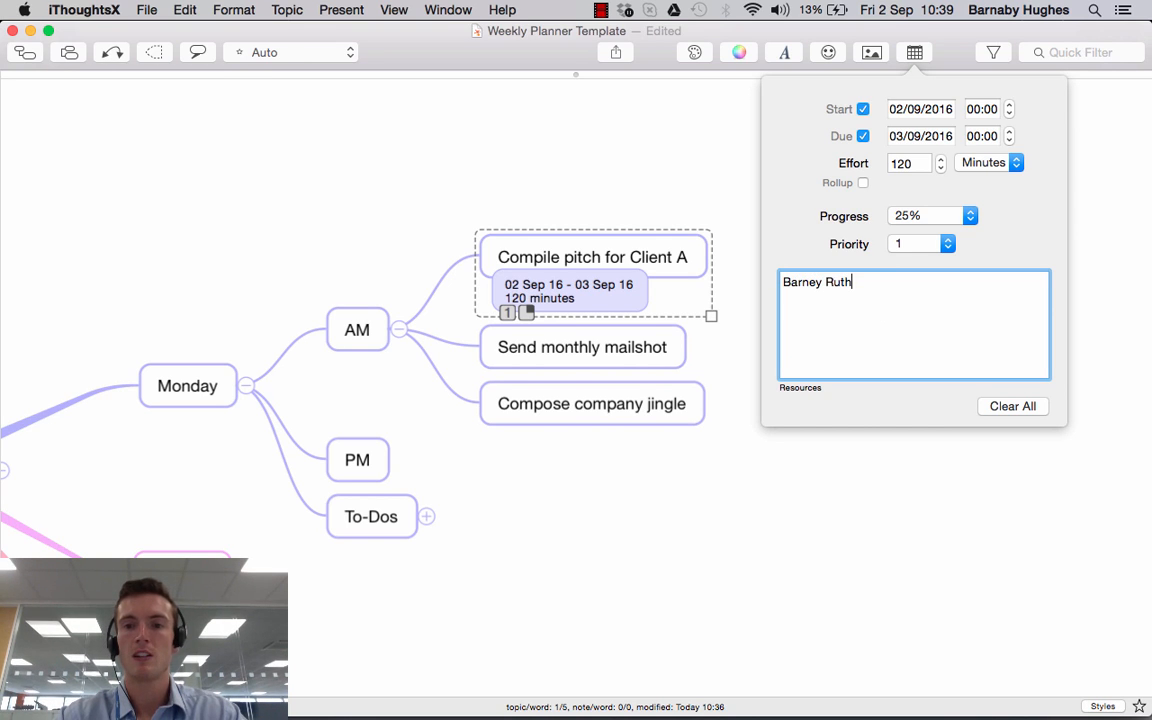
pyautogui.press('Backspace')
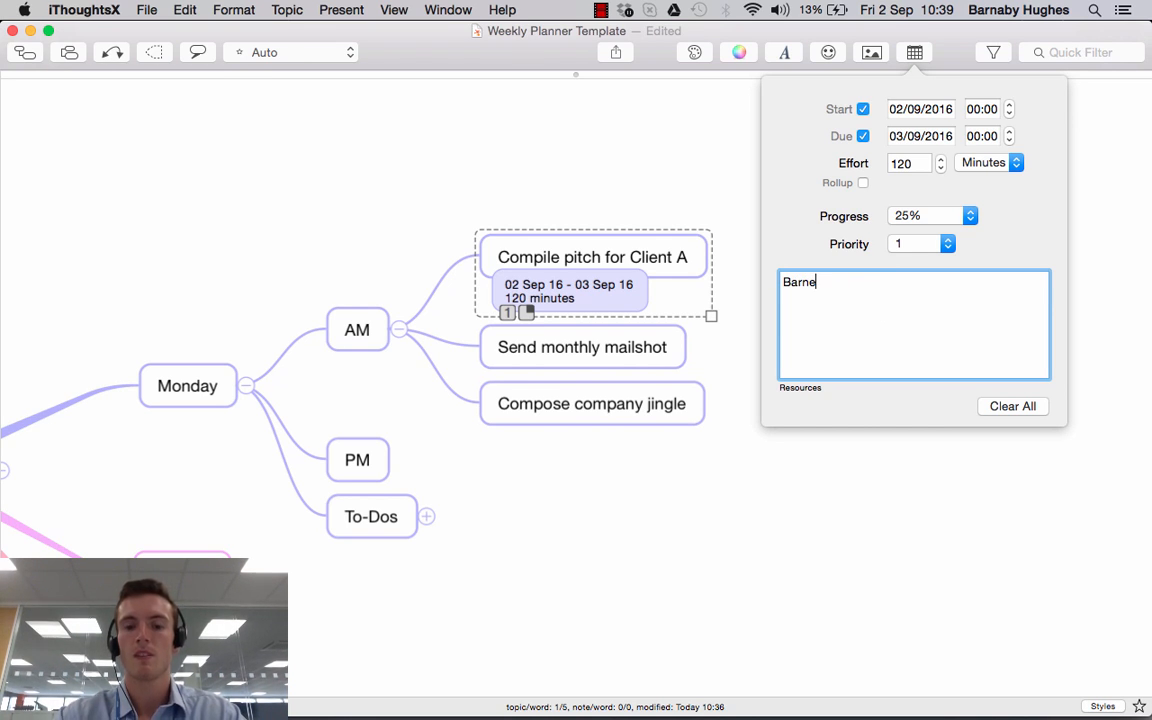
pyautogui.write('y')
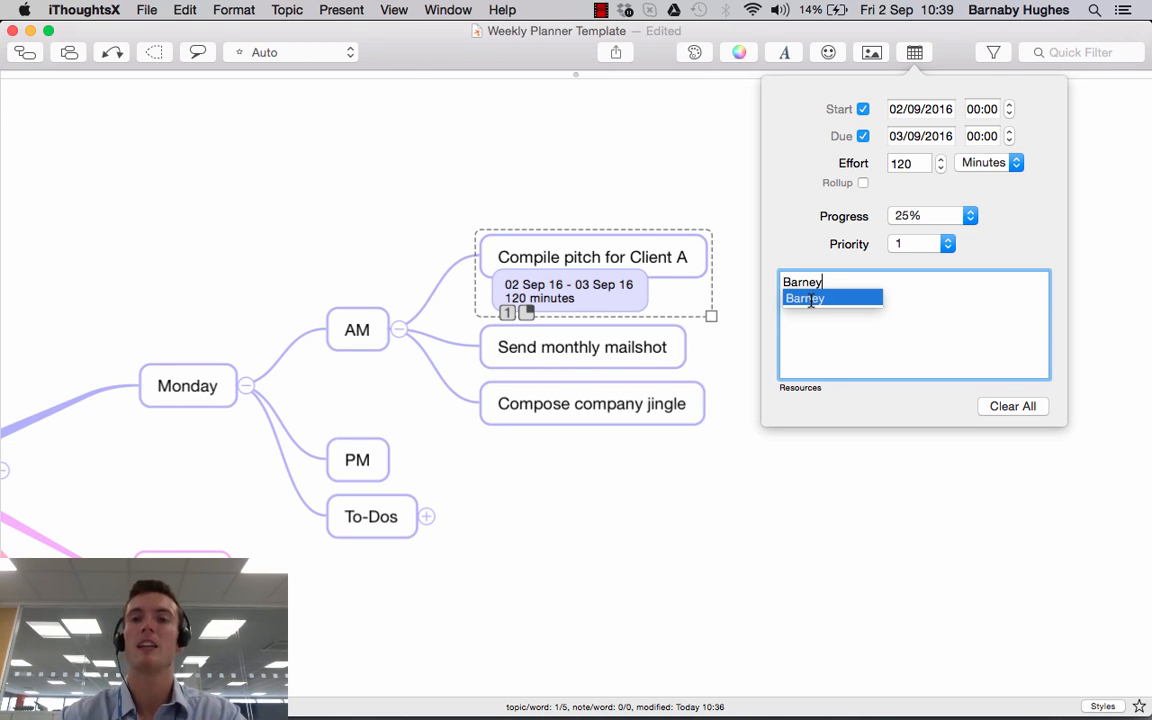
pyautogui.click(810, 300)
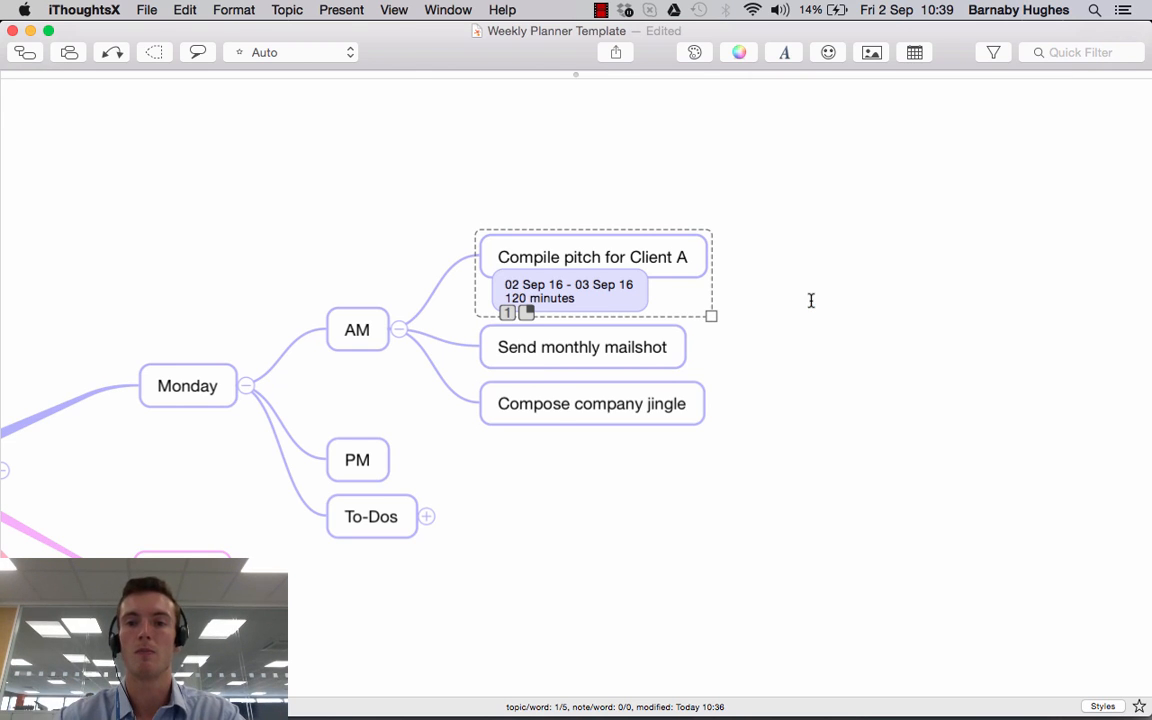
# Step: Add Ruth as a second resource alongside Barney
pyautogui.click(914, 52)
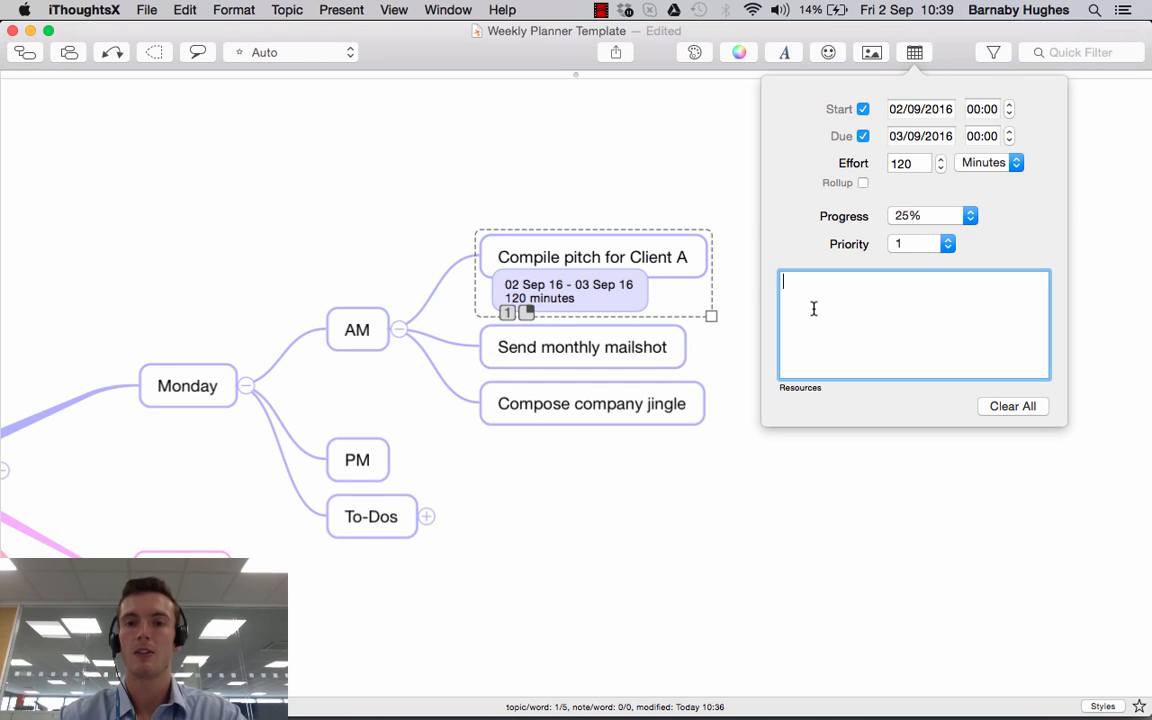
pyautogui.write('Barney')
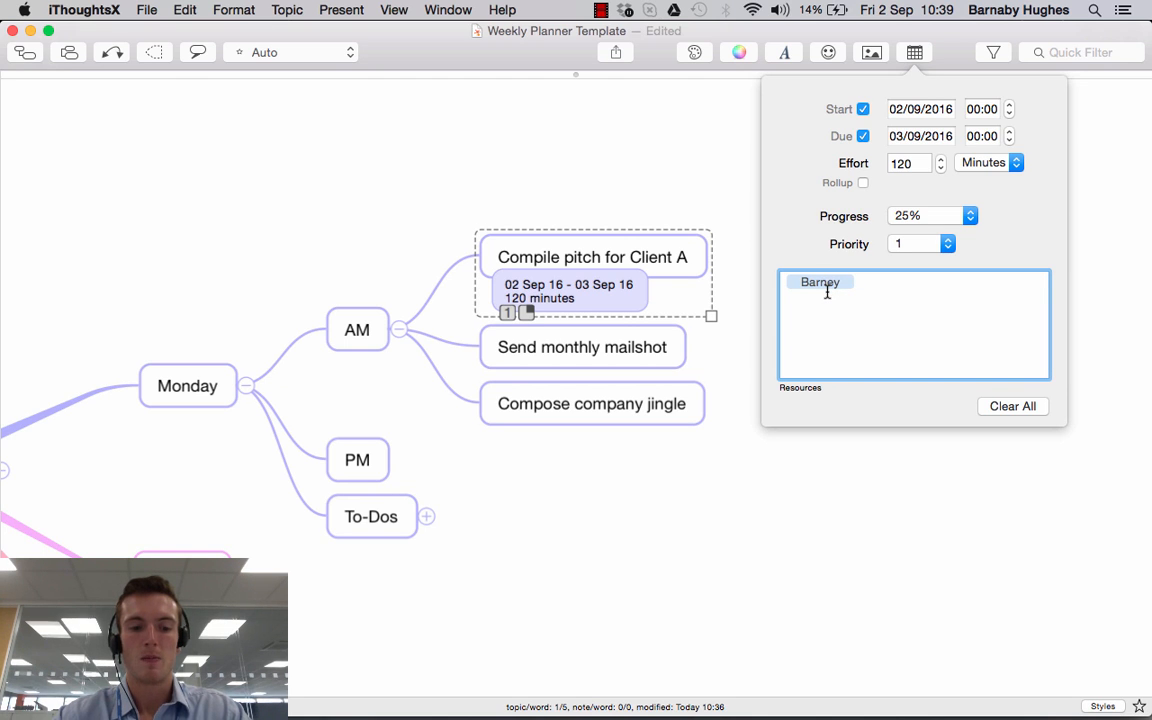
pyautogui.write('Ruth')
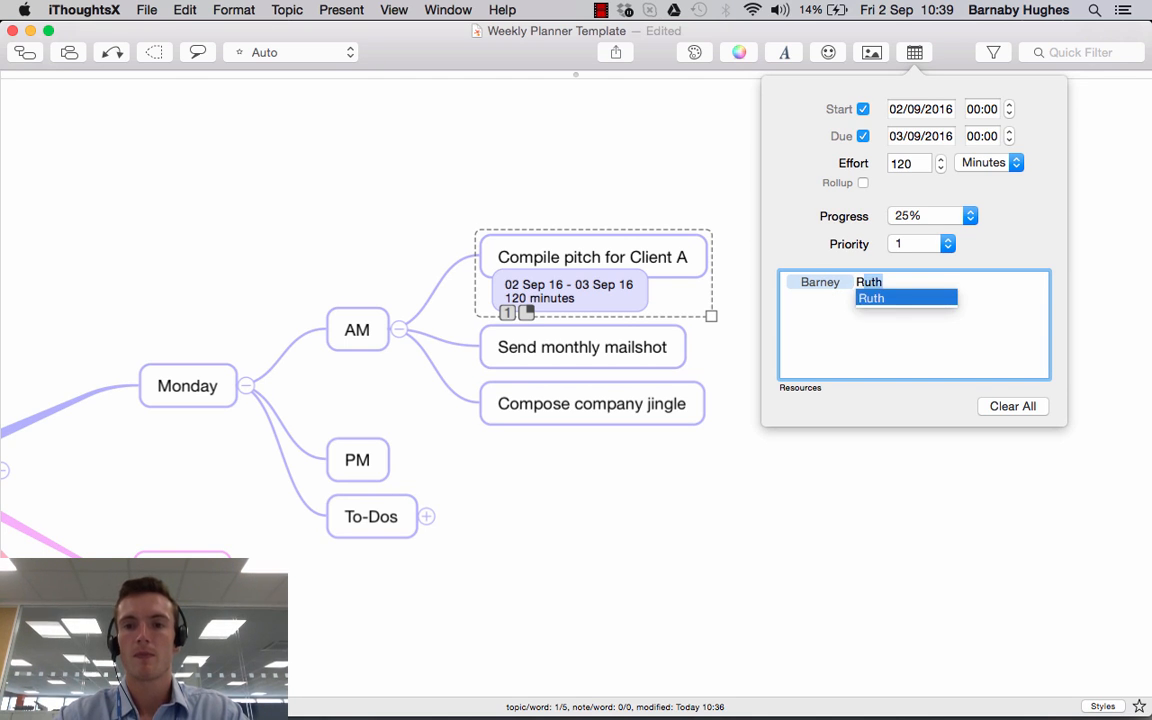
pyautogui.click(870, 297)
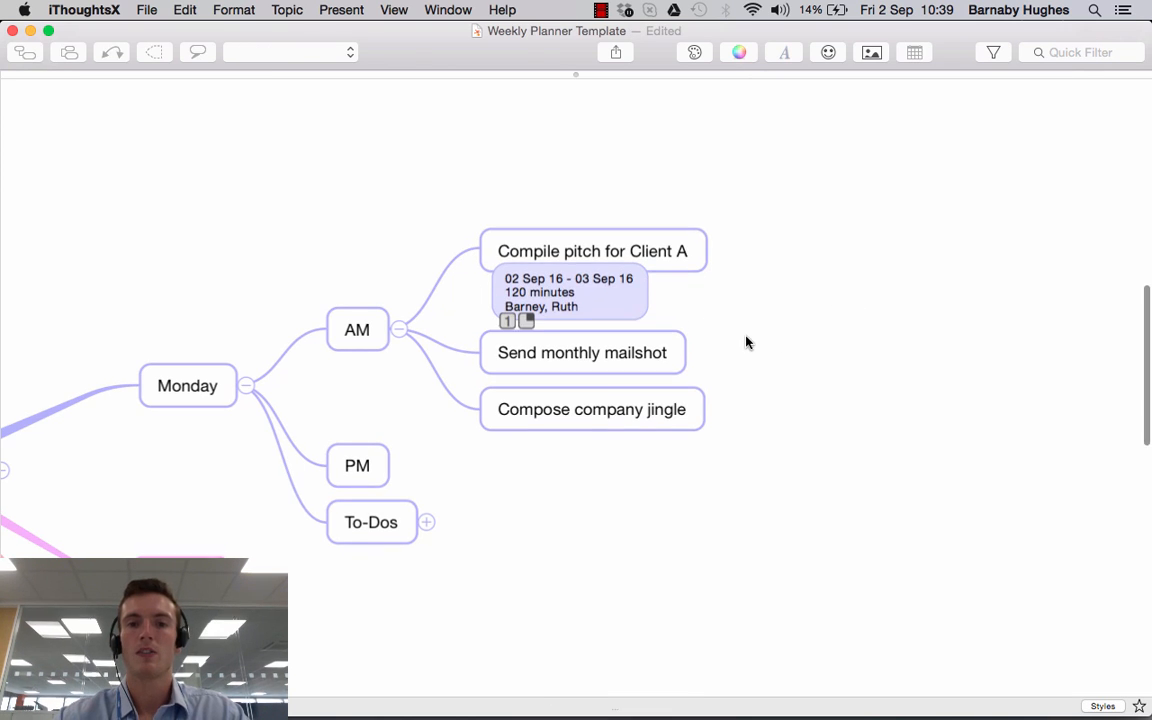
pyautogui.click(592, 250)
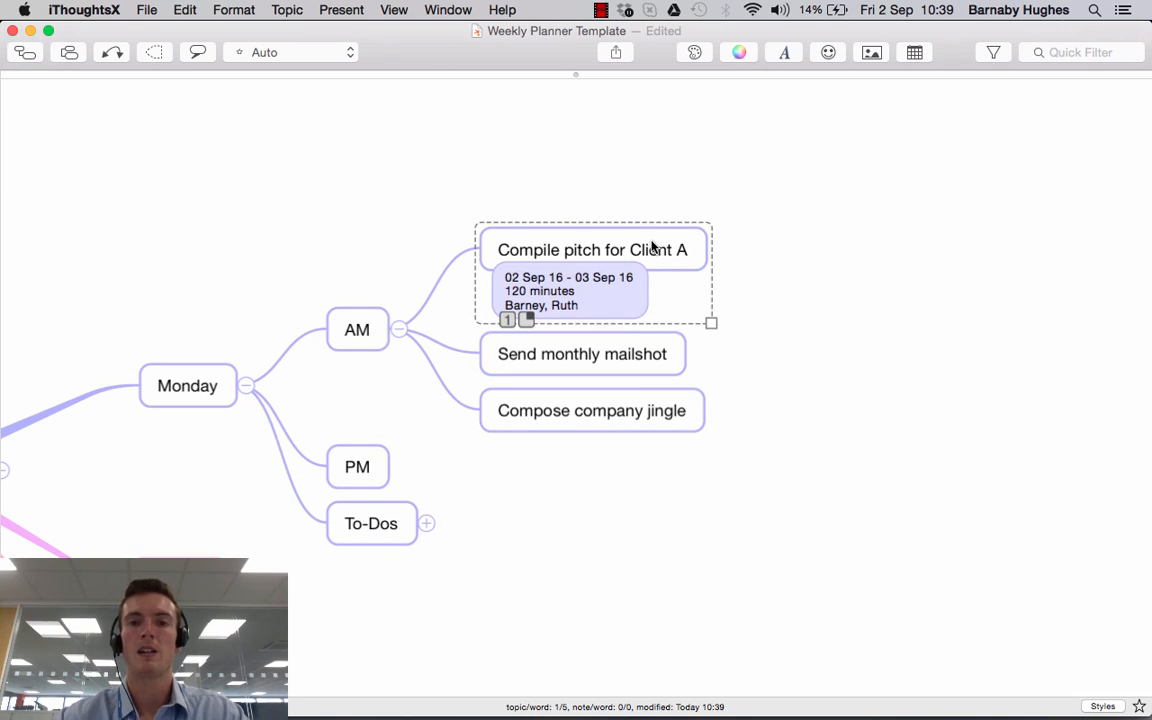
pyautogui.moveTo(648, 255)
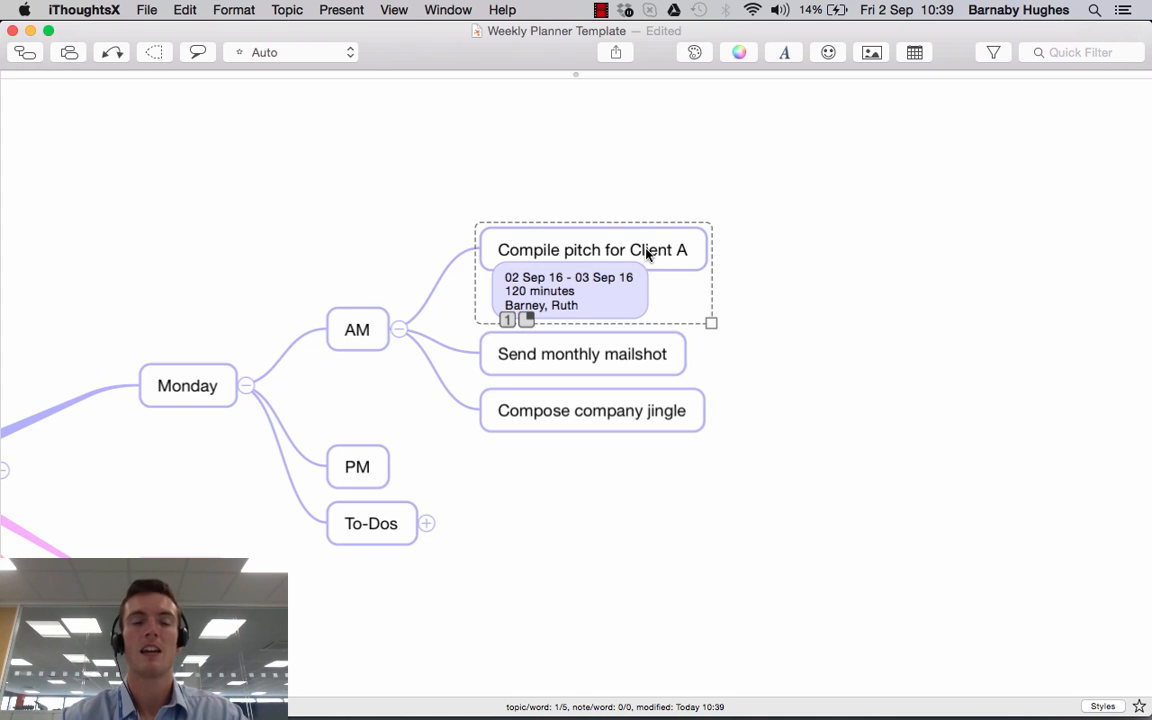
pyautogui.moveTo(557, 297)
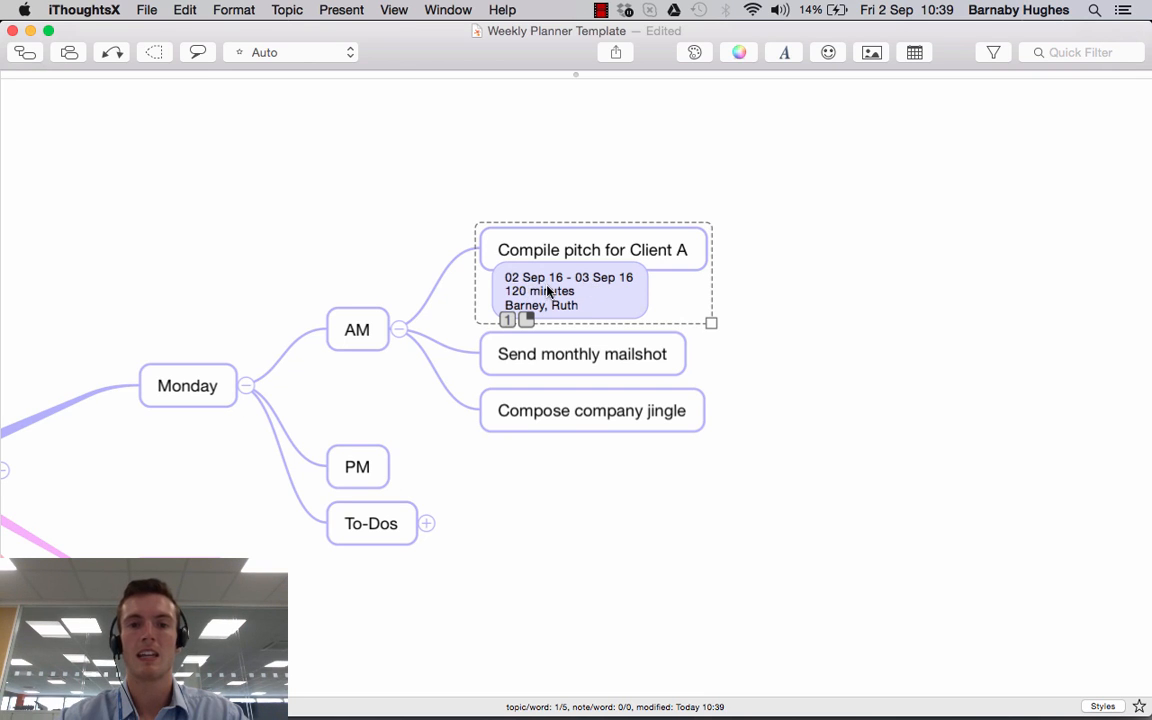
pyautogui.moveTo(570, 315)
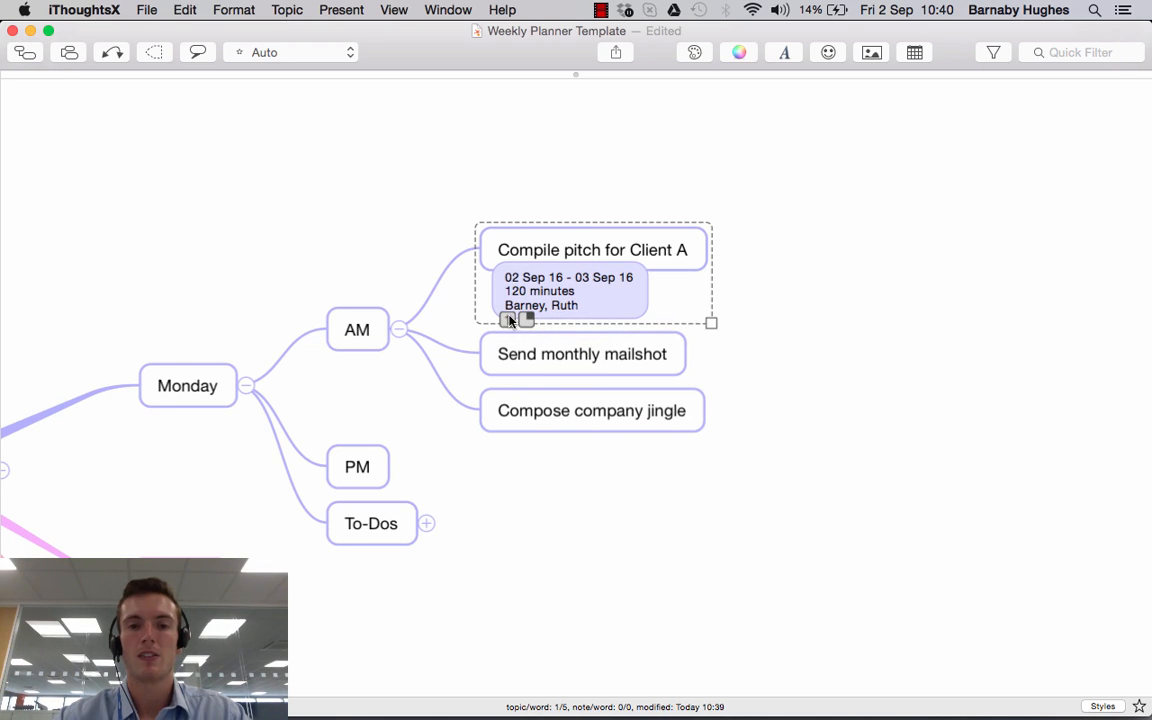
# Step: Change the Client A task's priority from 1 to 3 and bump its progress icon
pyautogui.click(510, 319)
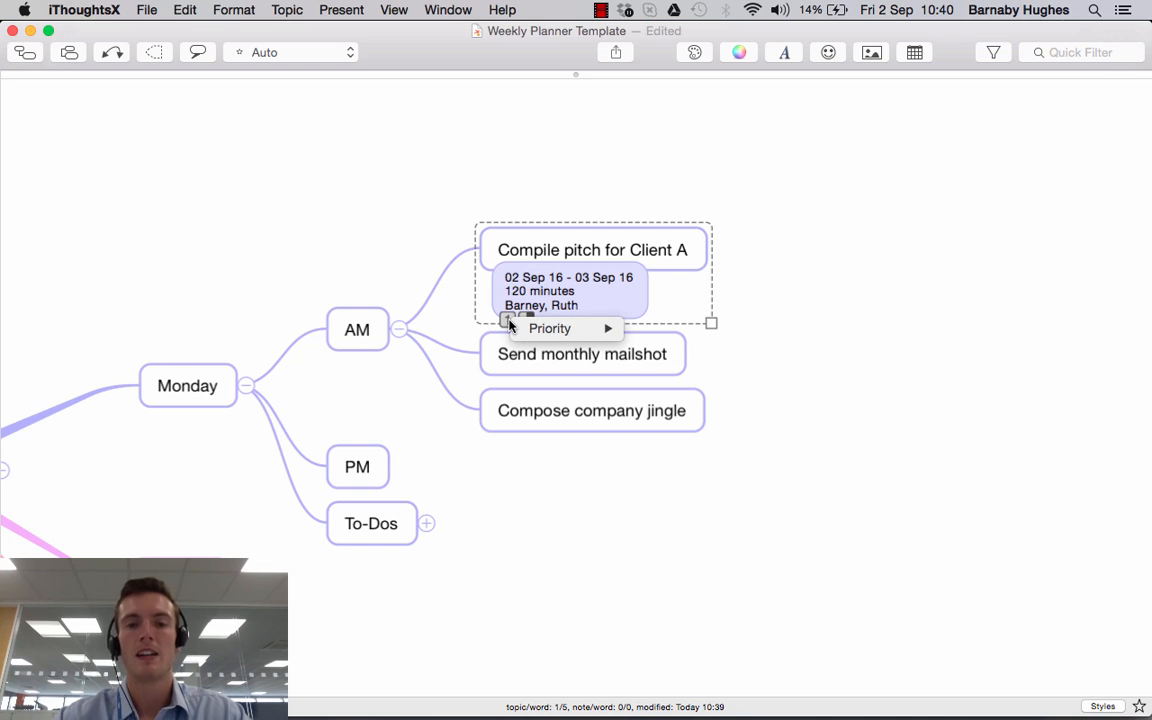
pyautogui.click(550, 328)
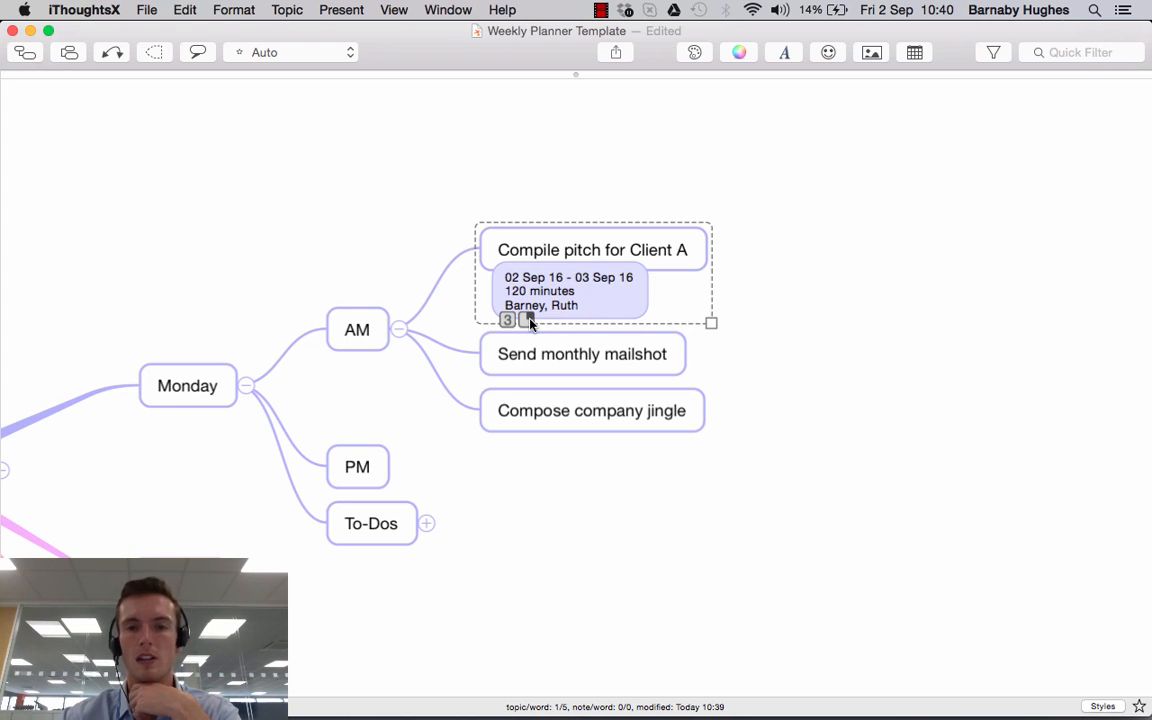
pyautogui.moveTo(528, 319)
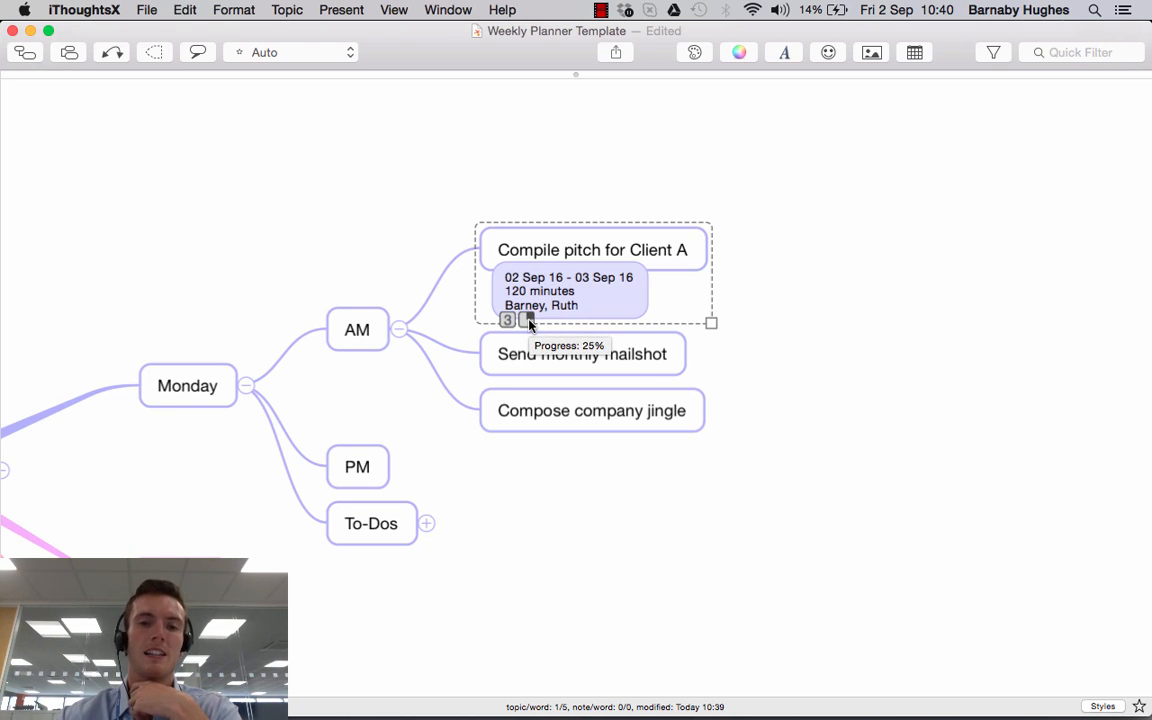
pyautogui.click(508, 320)
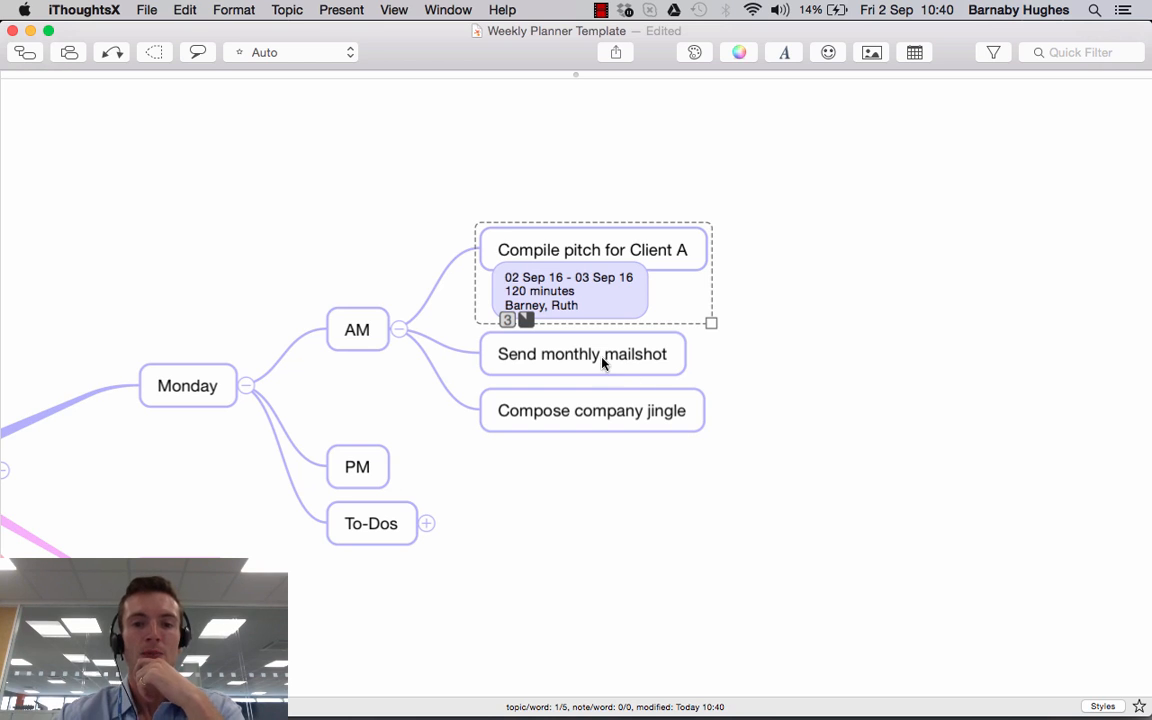
pyautogui.click(582, 353)
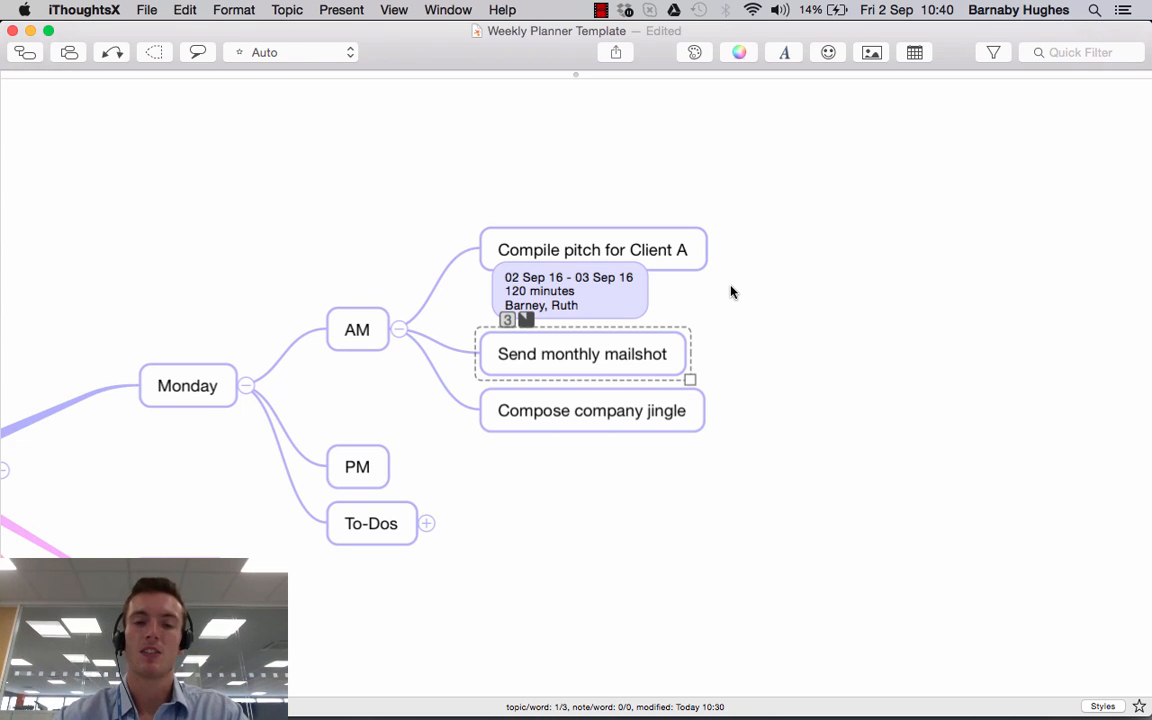
pyautogui.moveTo(610, 295)
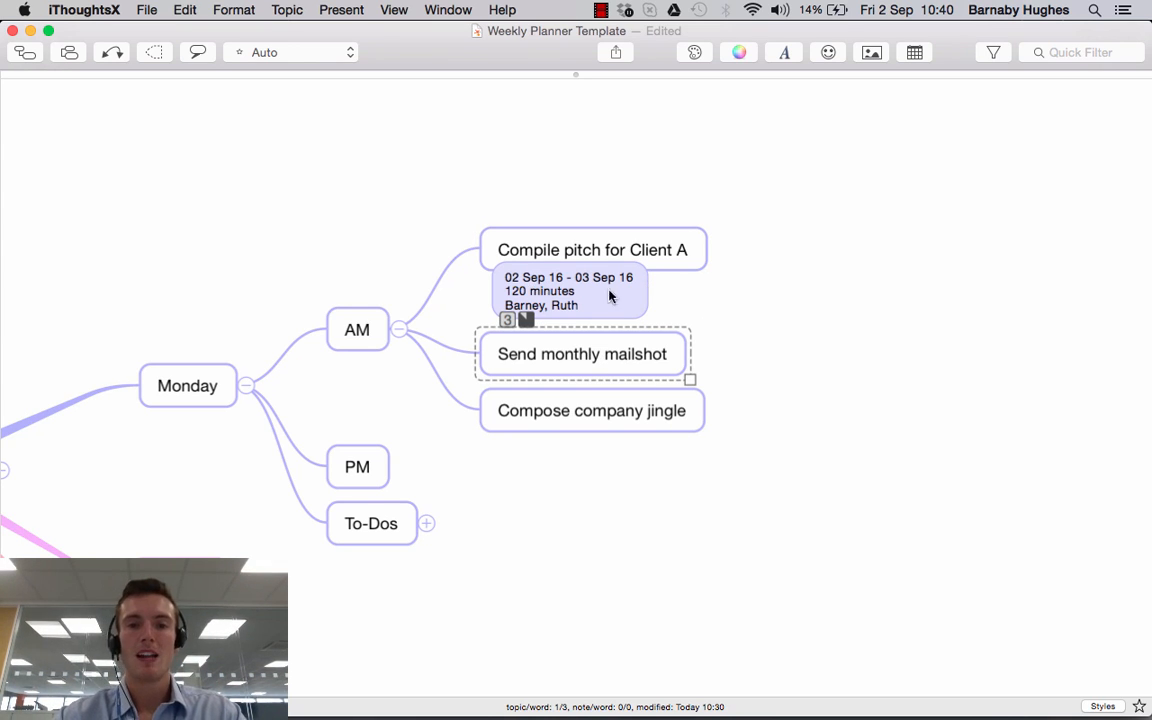
pyautogui.moveTo(497, 512)
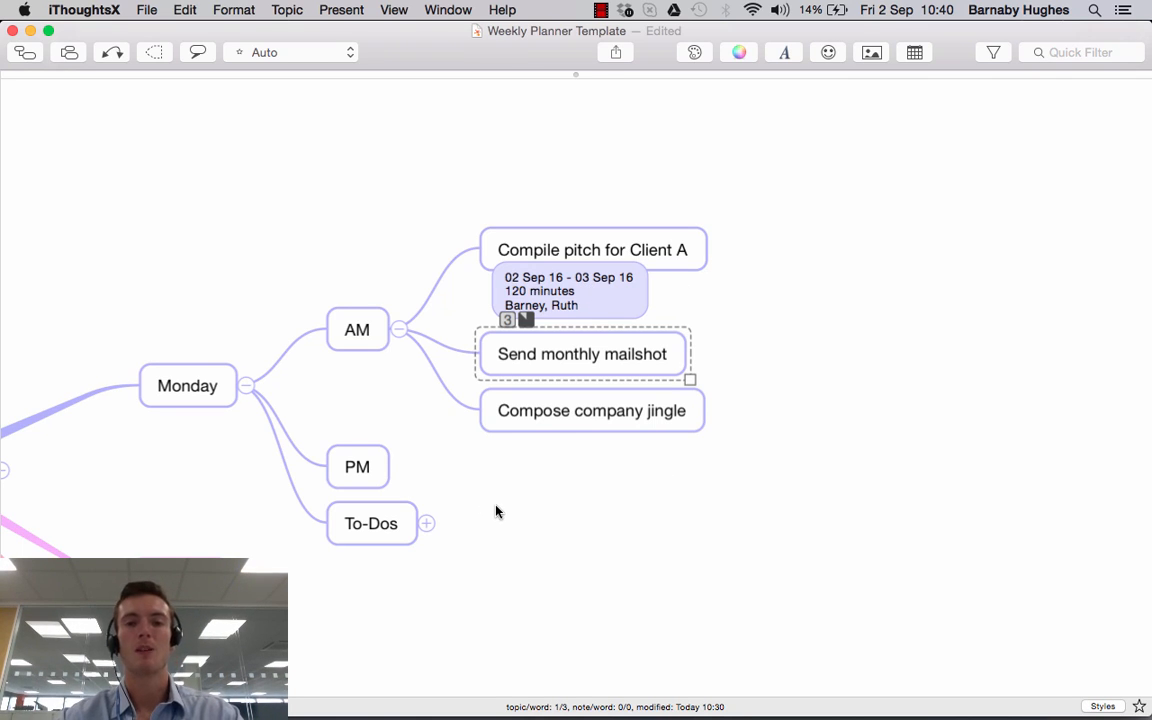
pyautogui.moveTo(643, 348)
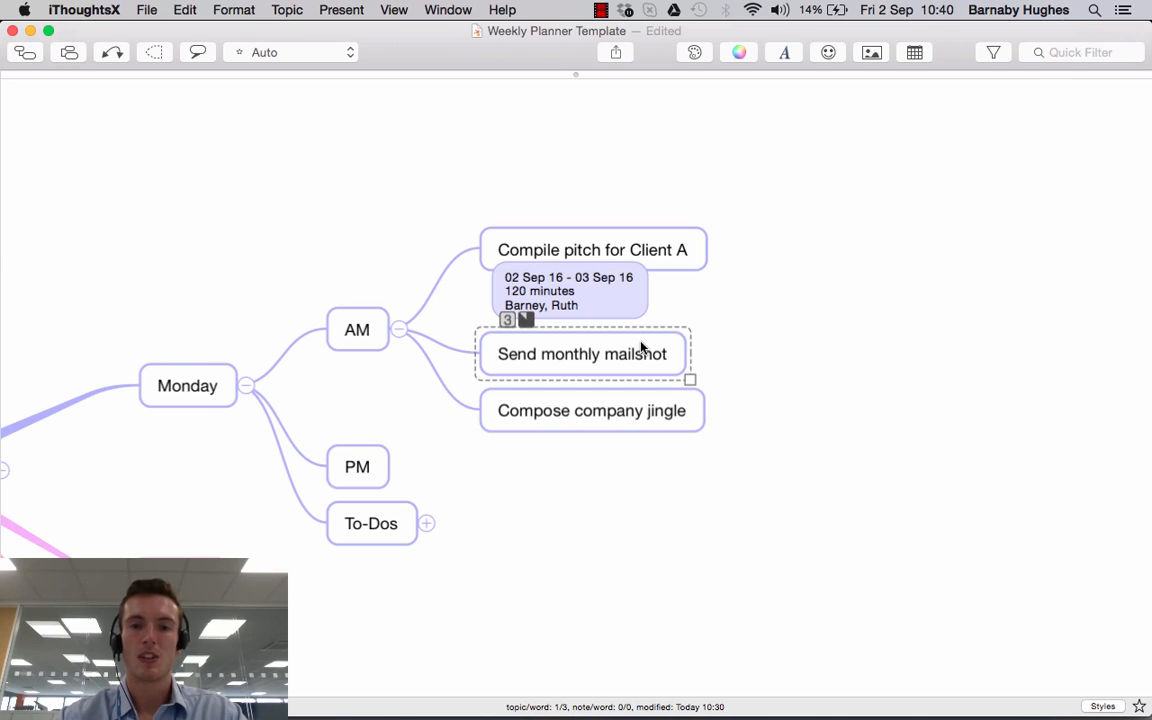
pyautogui.moveTo(608, 412)
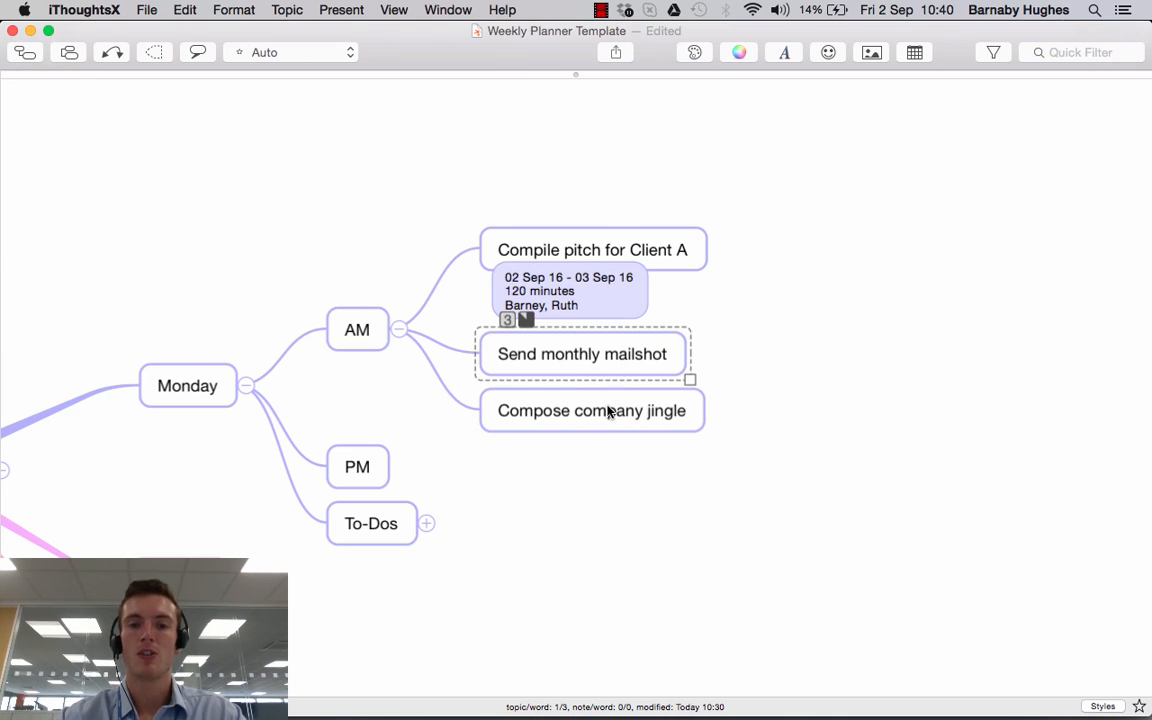
# Step: Give Compose company jingle a 9 September due date and 5 minutes effort
pyautogui.click(591, 410)
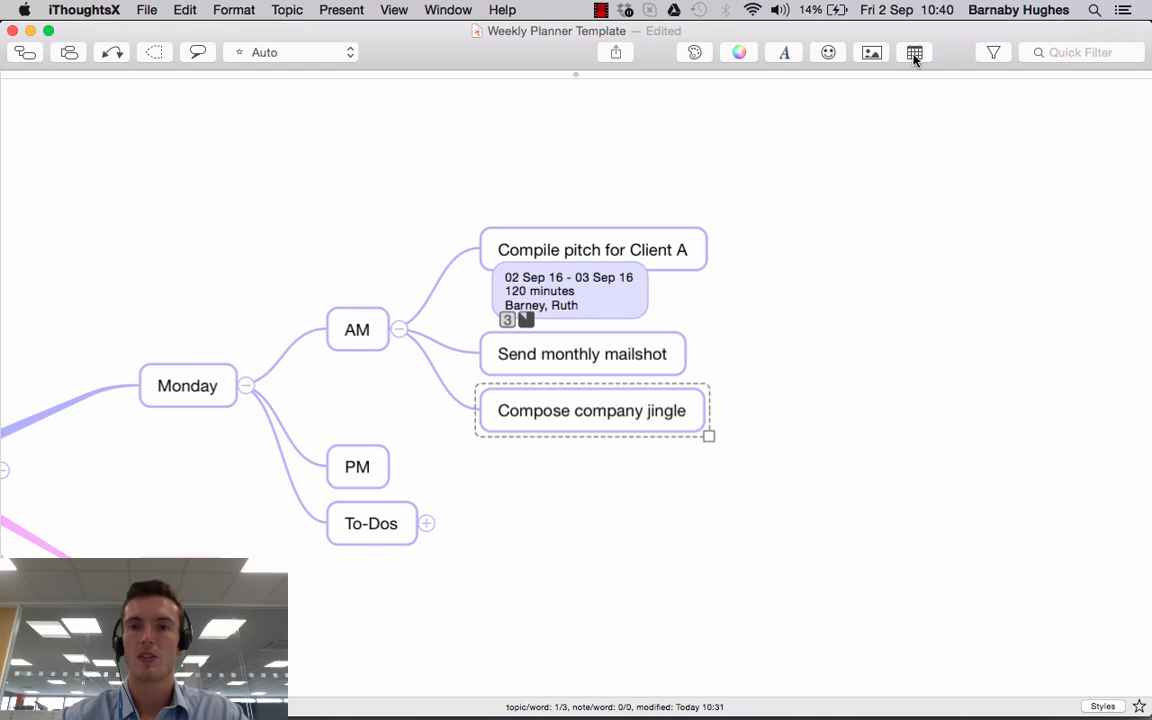
pyautogui.click(914, 52)
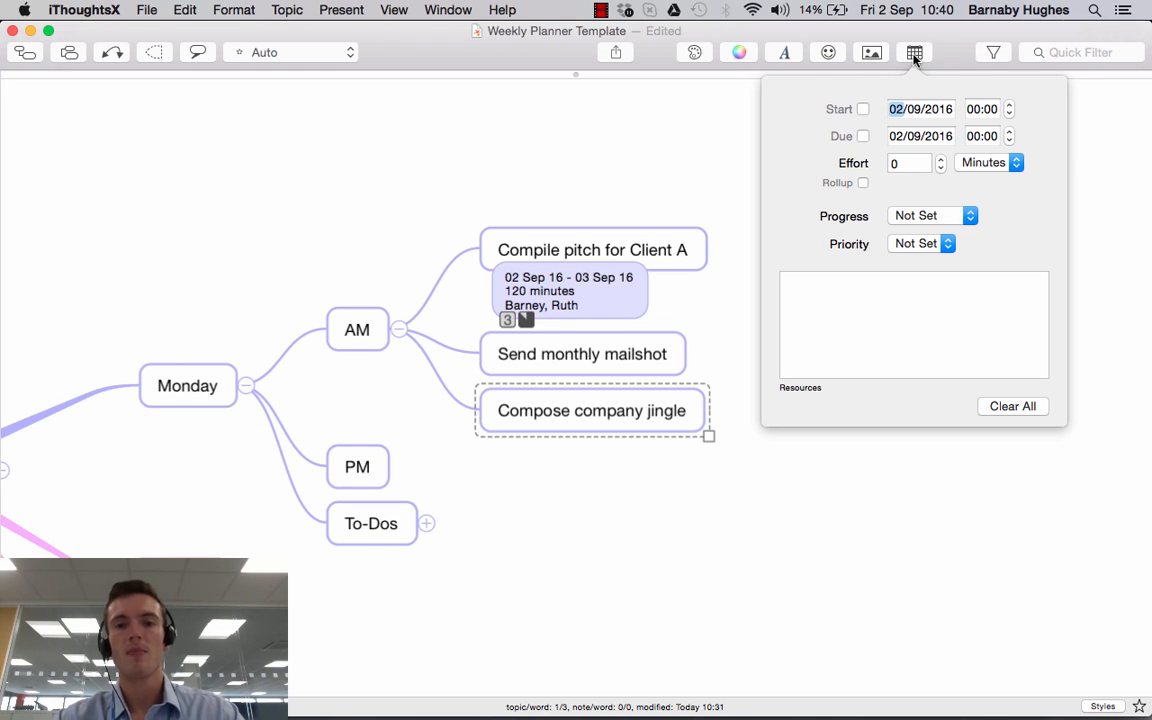
pyautogui.click(920, 109)
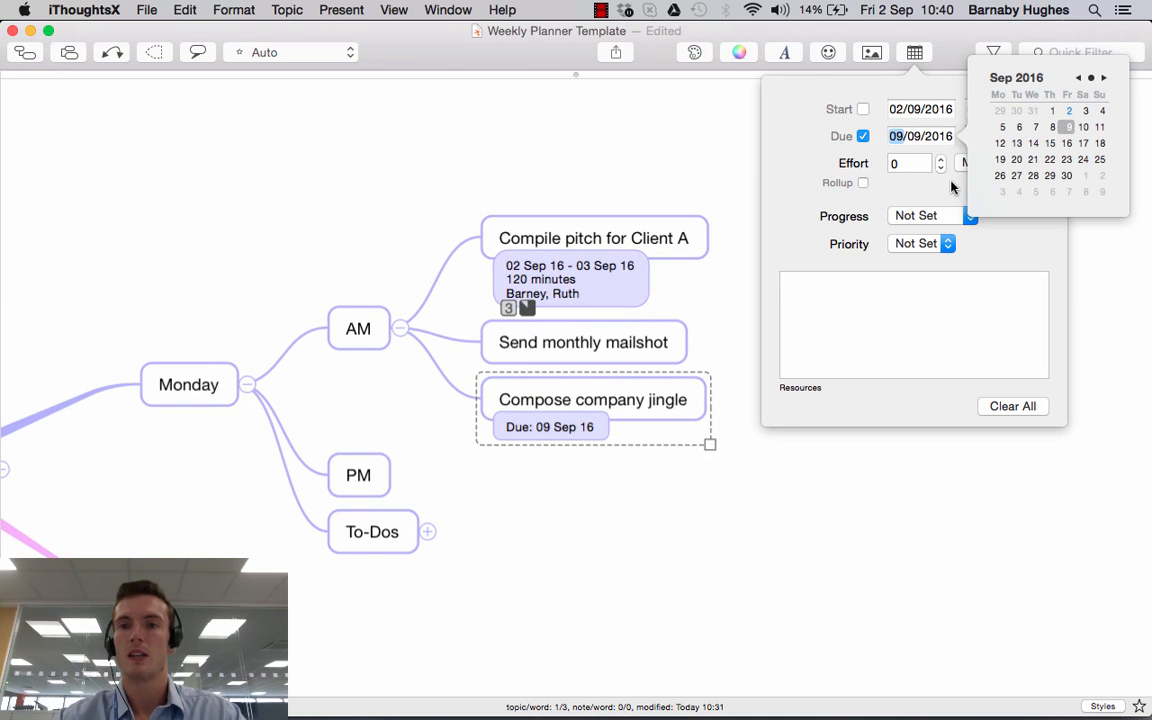
pyautogui.click(908, 162)
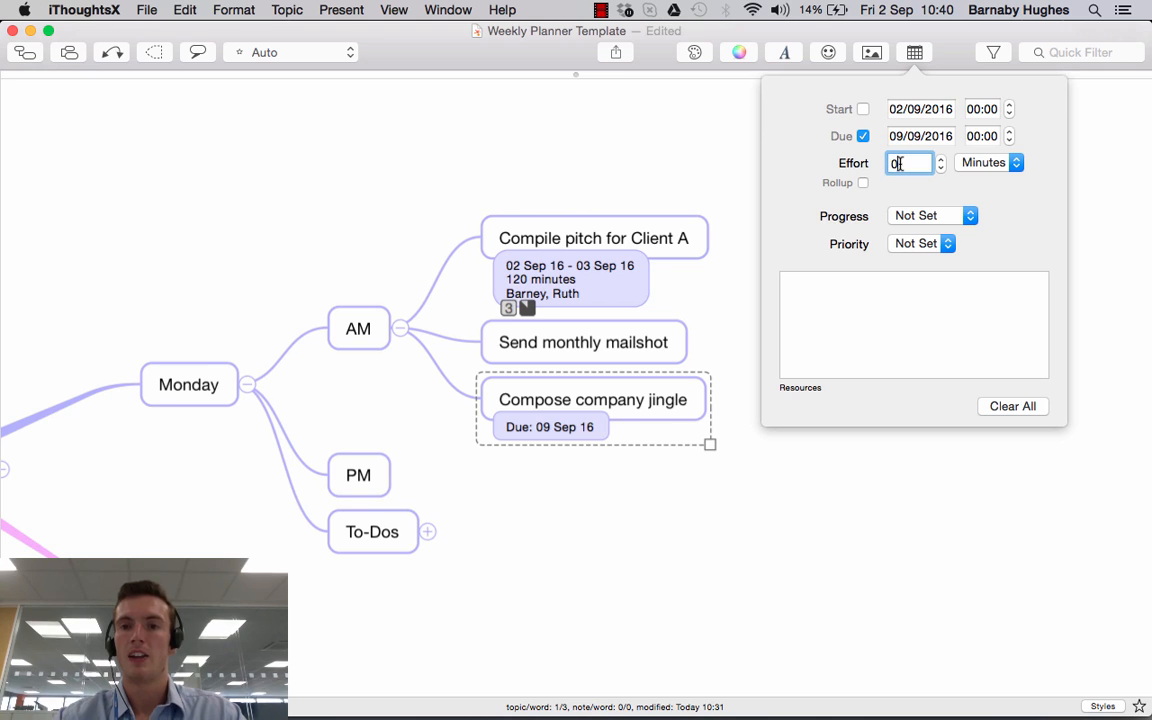
pyautogui.write('5')
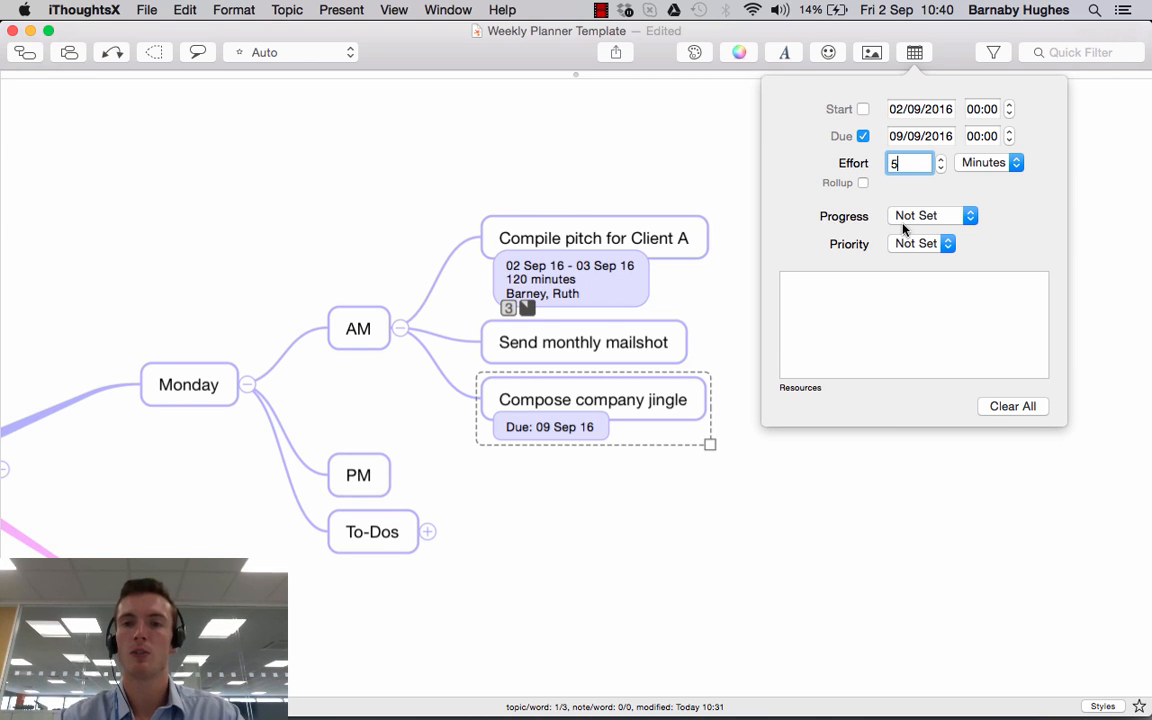
# Step: Set the jingle task to 25% progress, priority 5, and resource Nick
pyautogui.click(931, 215)
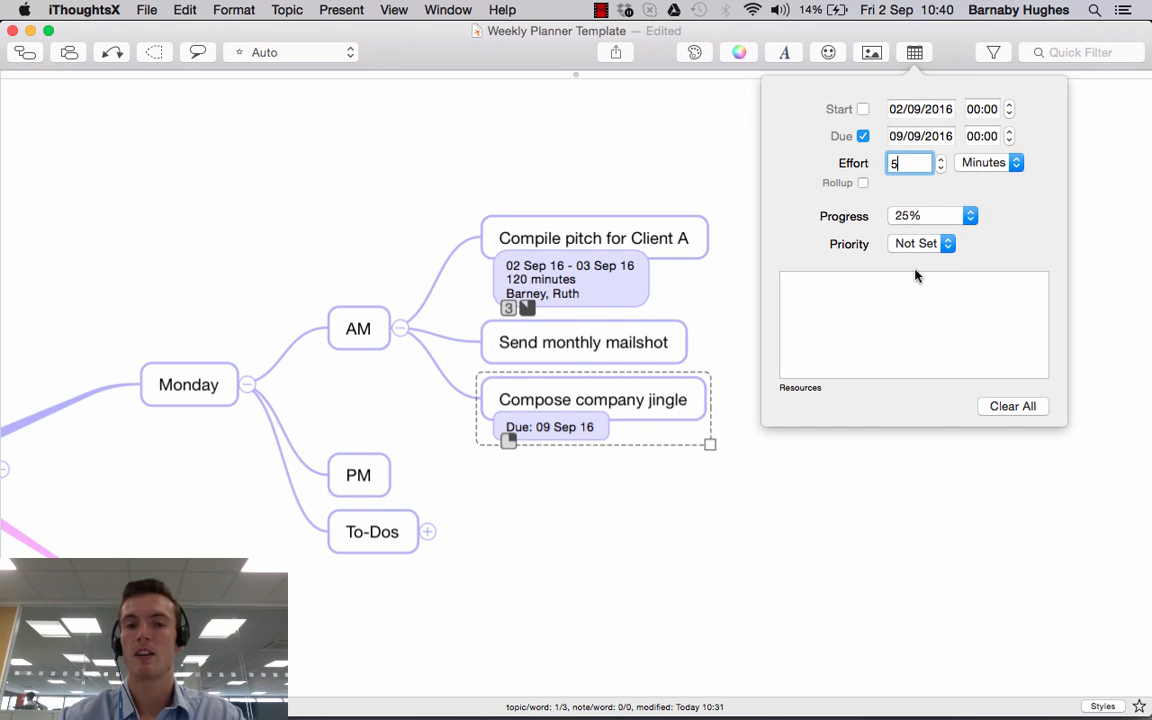
pyautogui.moveTo(945, 250)
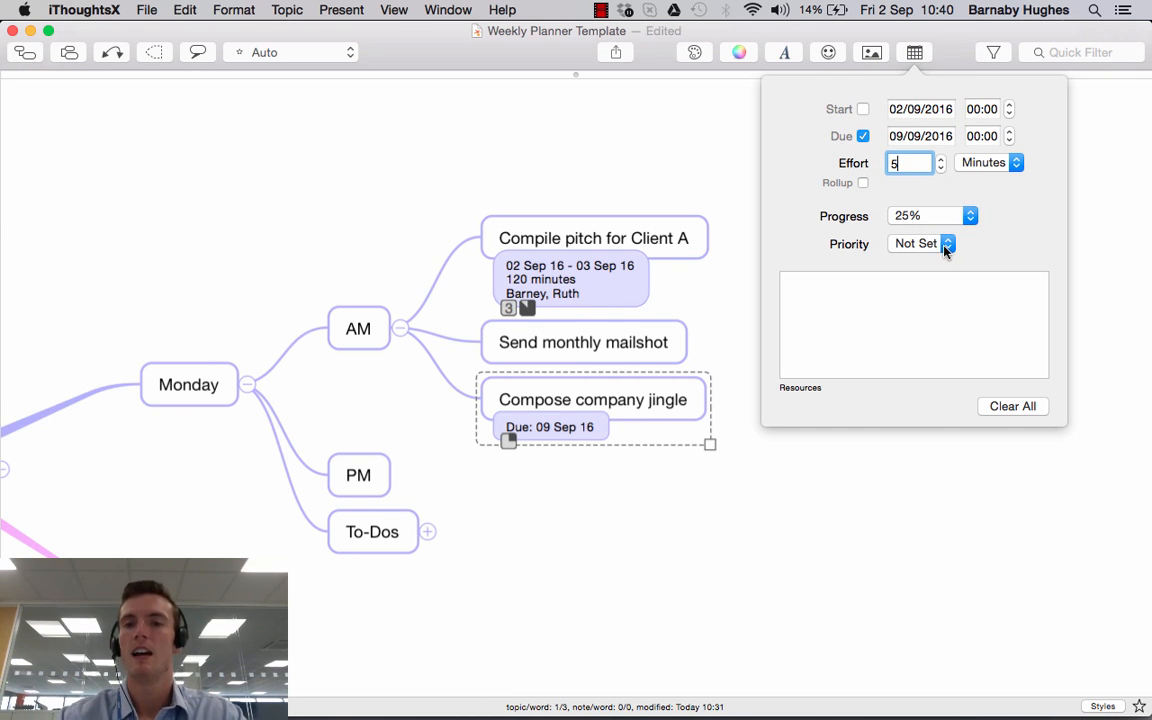
pyautogui.click(946, 243)
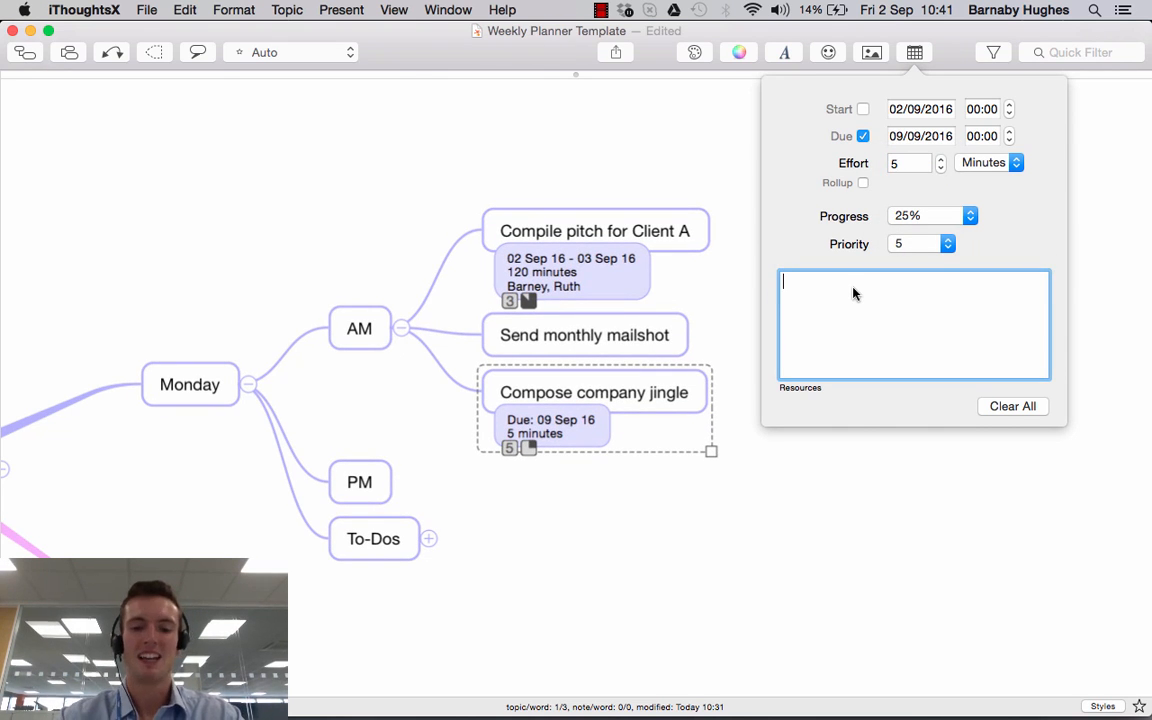
pyautogui.write('Nick')
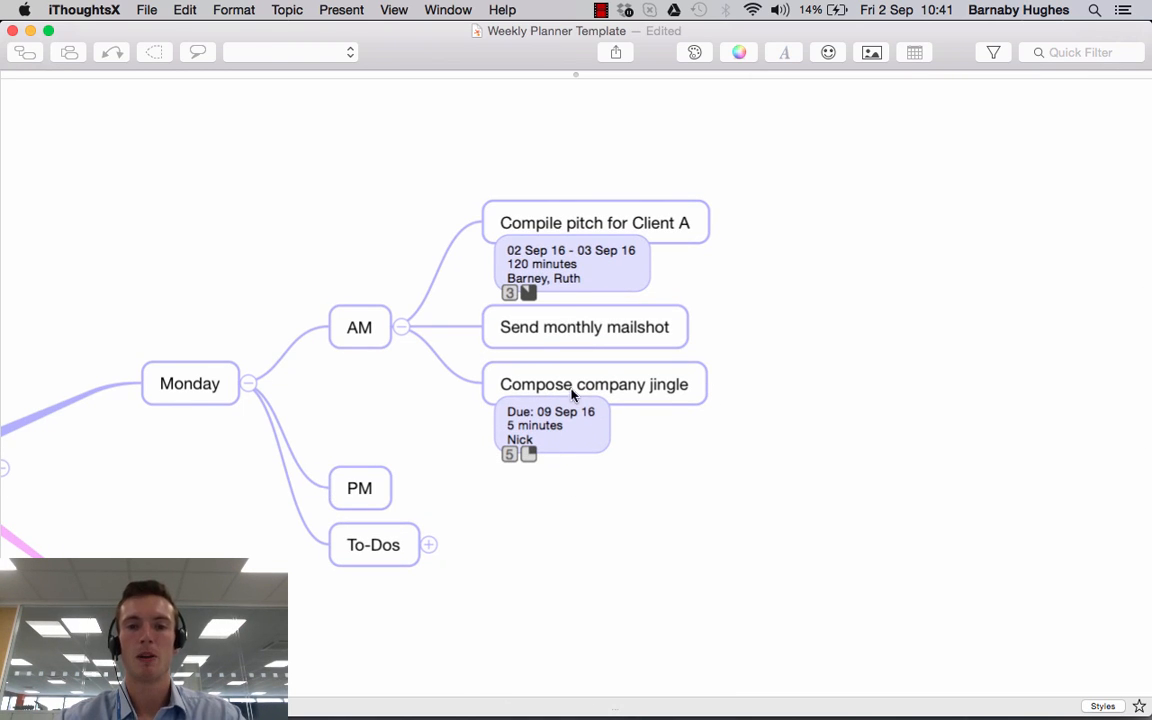
pyautogui.moveTo(596, 419)
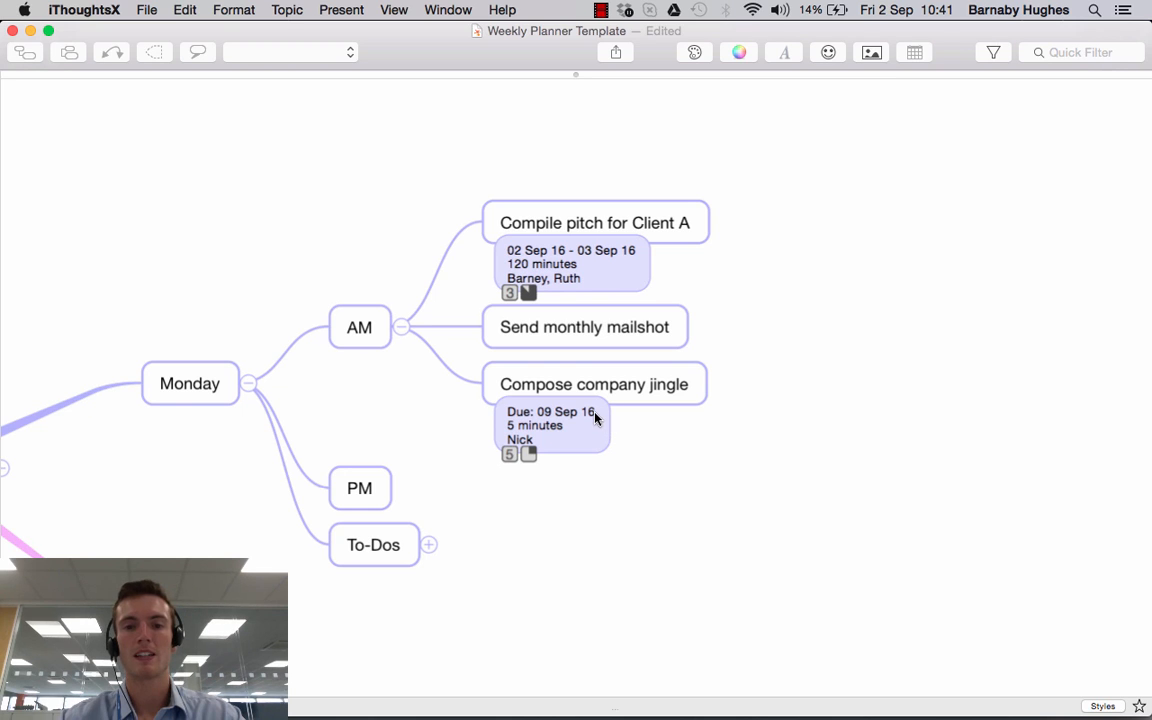
pyautogui.moveTo(570, 448)
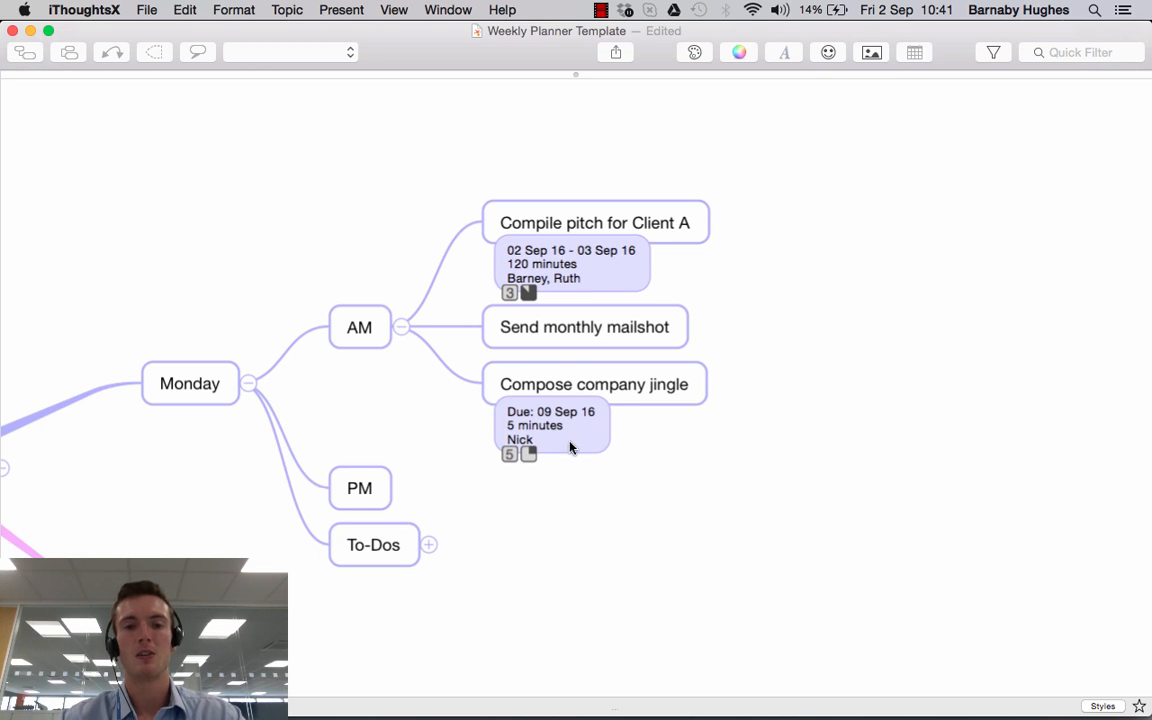
pyautogui.moveTo(512, 467)
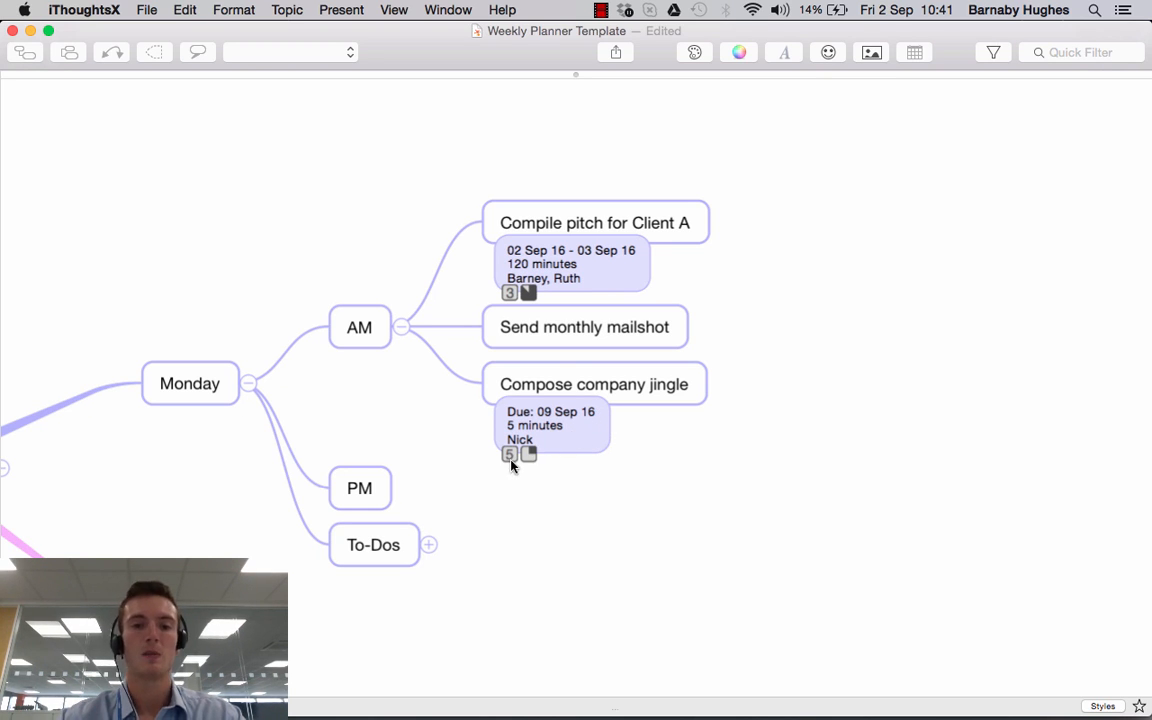
pyautogui.moveTo(530, 459)
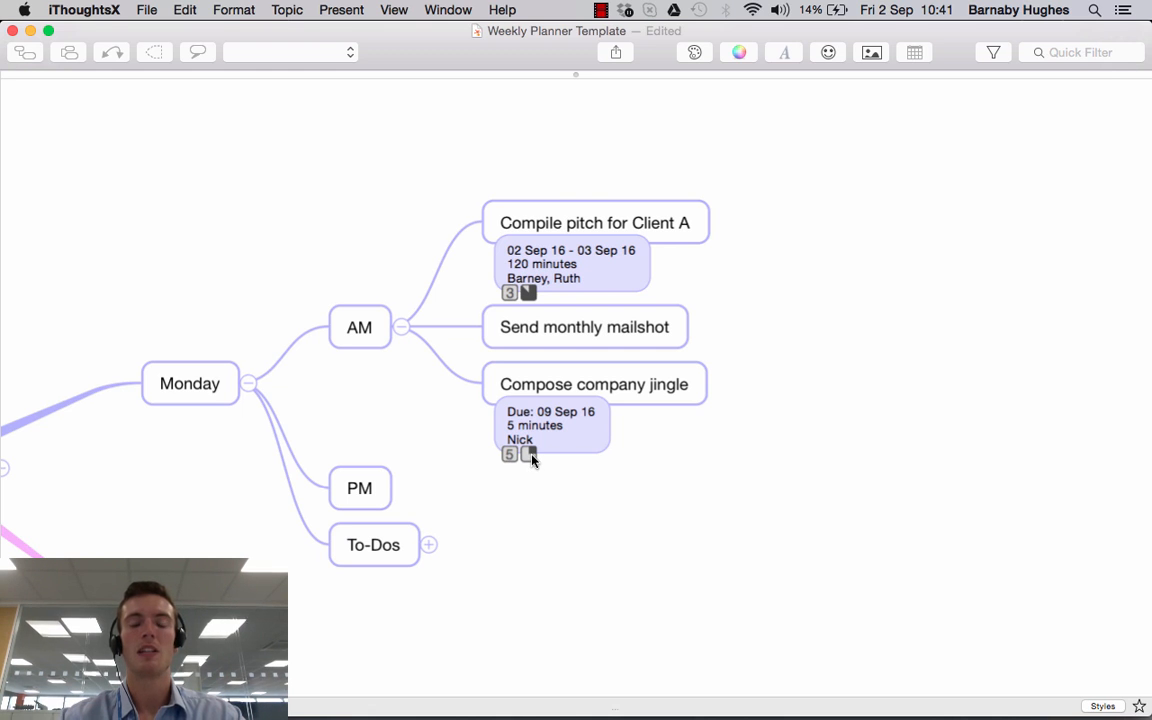